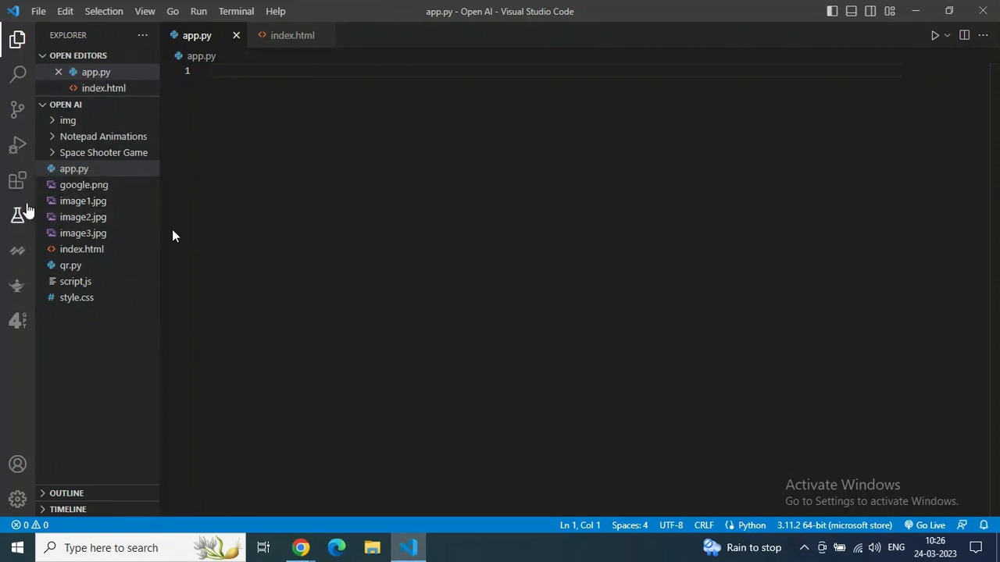
Step: Filter the Extensions view by 'chatgpt' to locate the installed ChatGPT 4 extension
click(17, 181)
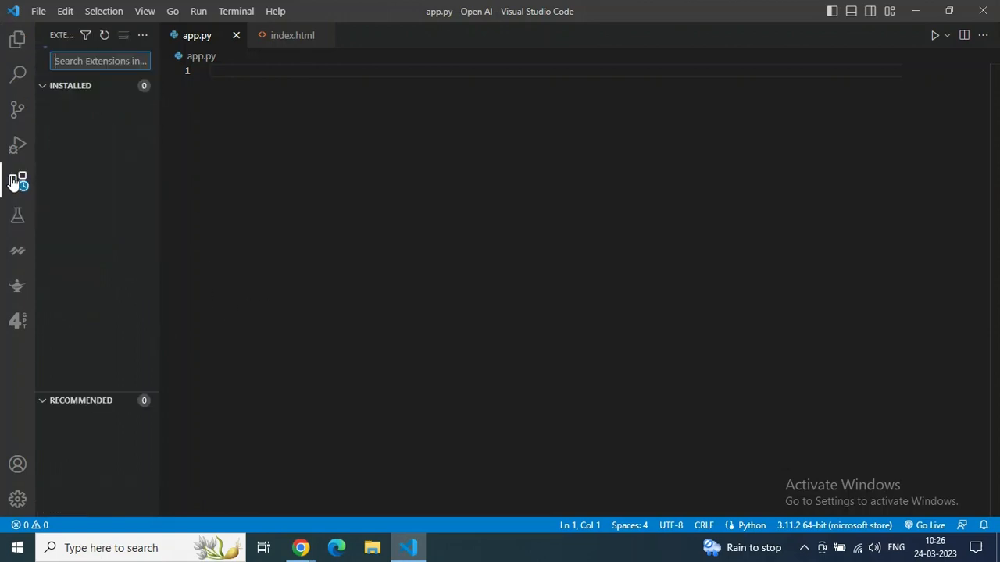
click(16, 181)
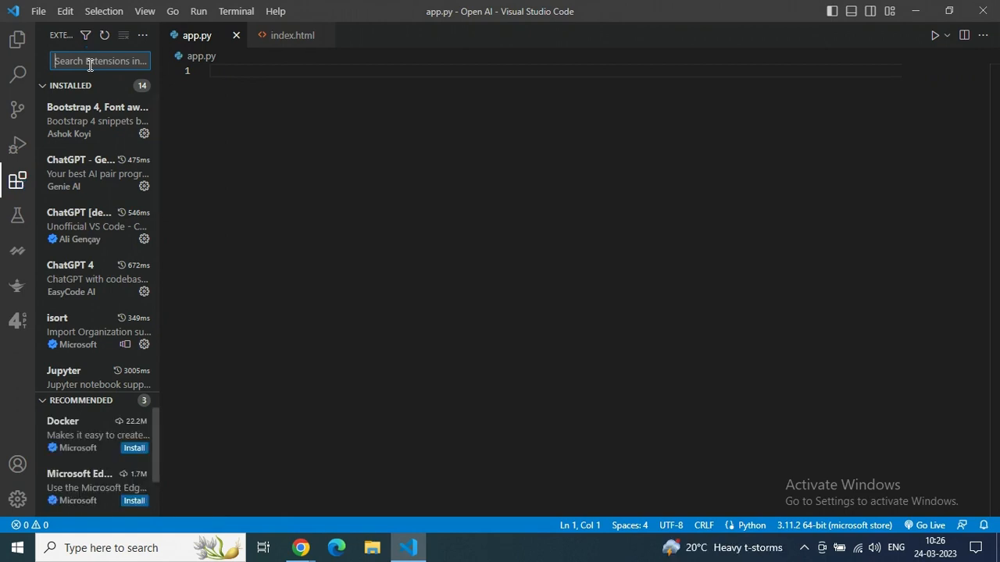
text(chatgpt)
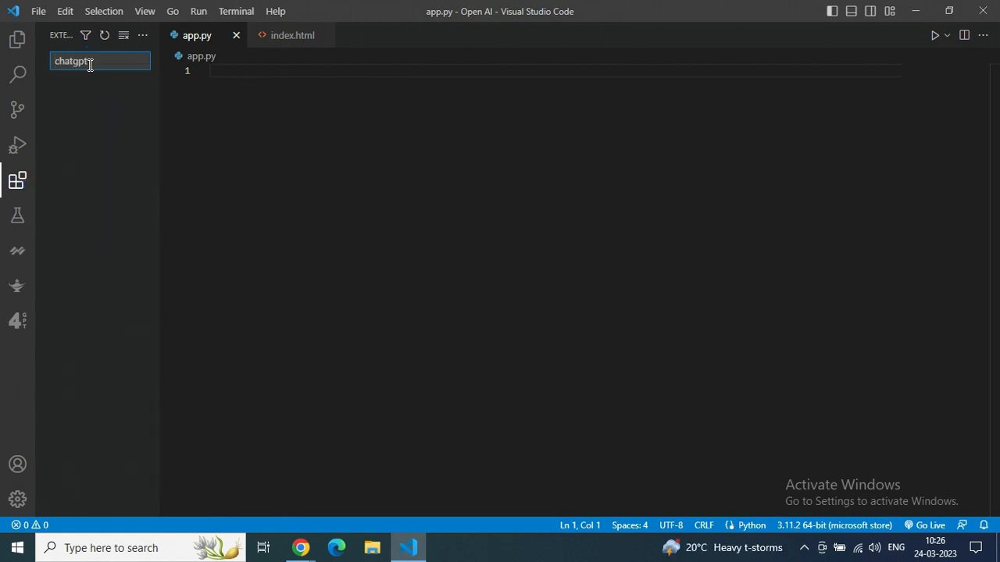
text(chatgpt)
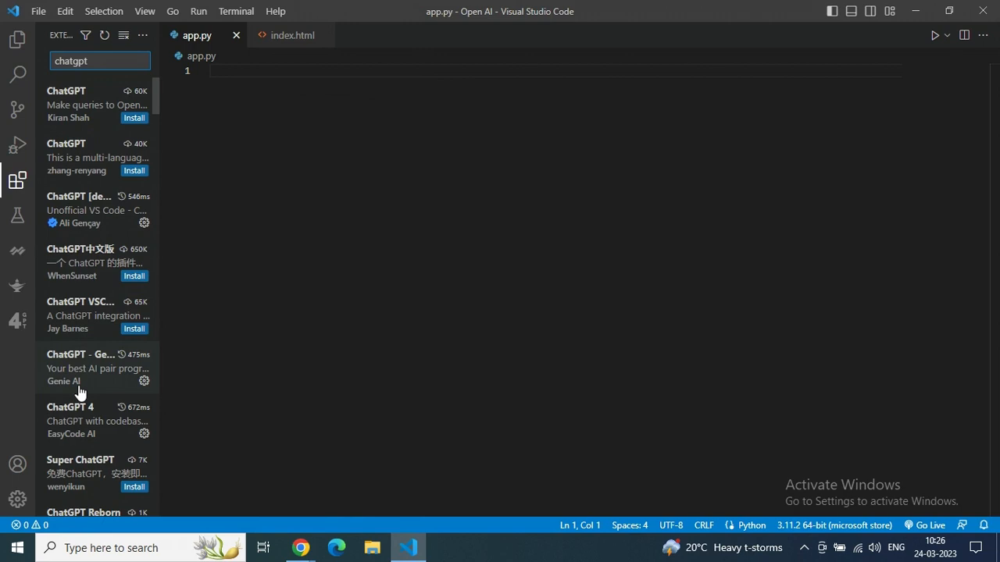
mouse_move(87, 193)
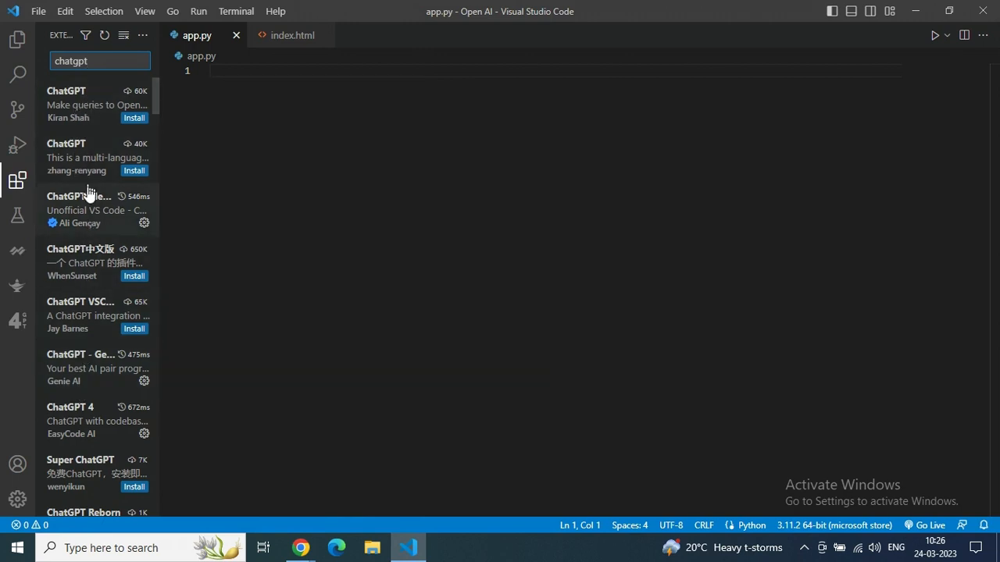
mouse_move(70, 78)
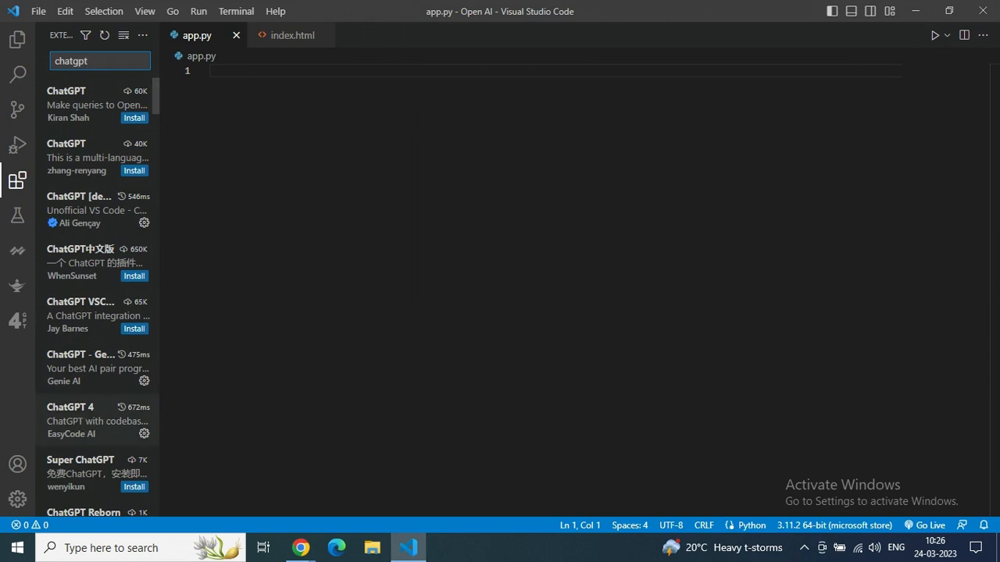
mouse_move(81, 420)
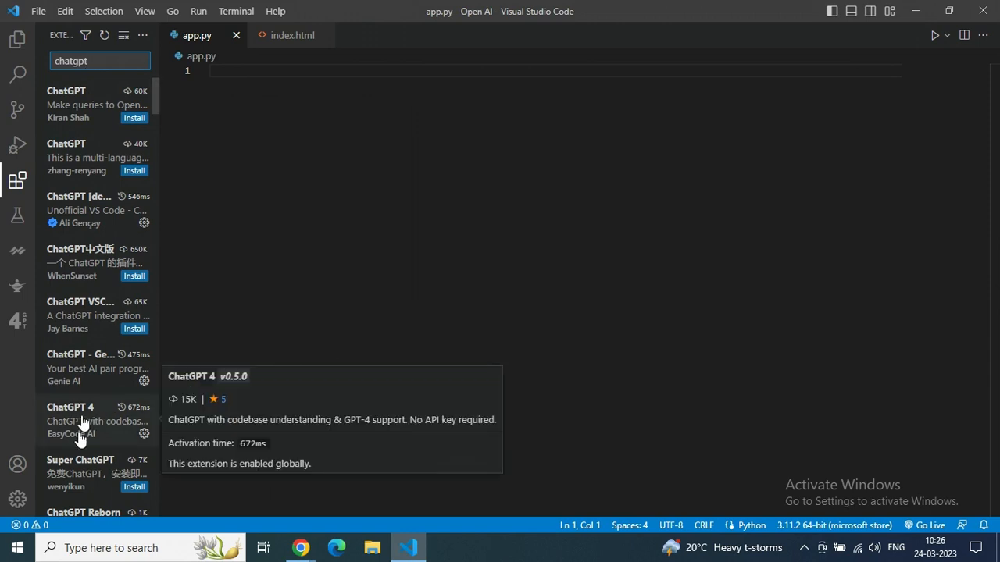
mouse_move(78, 428)
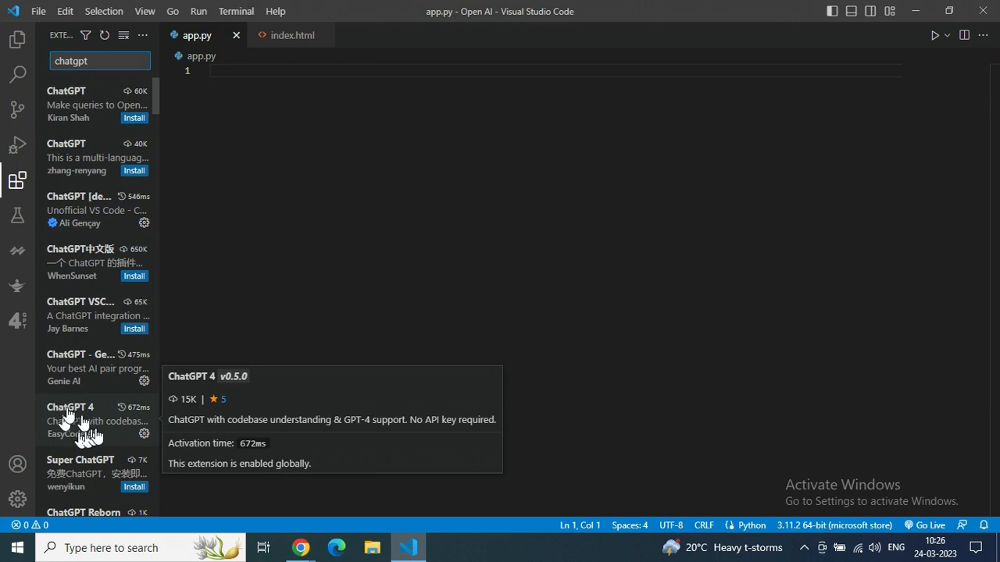
mouse_move(164, 440)
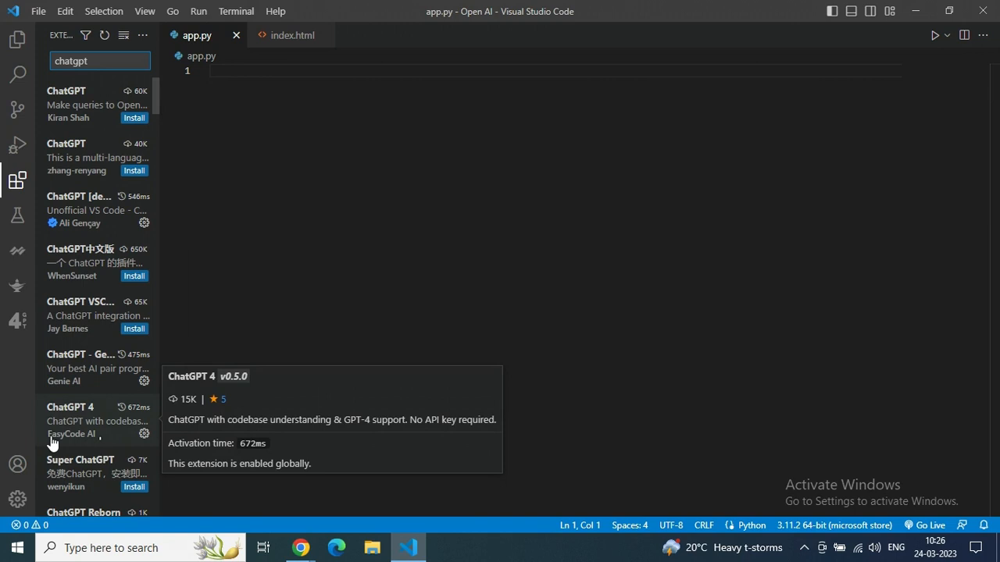
mouse_move(100, 444)
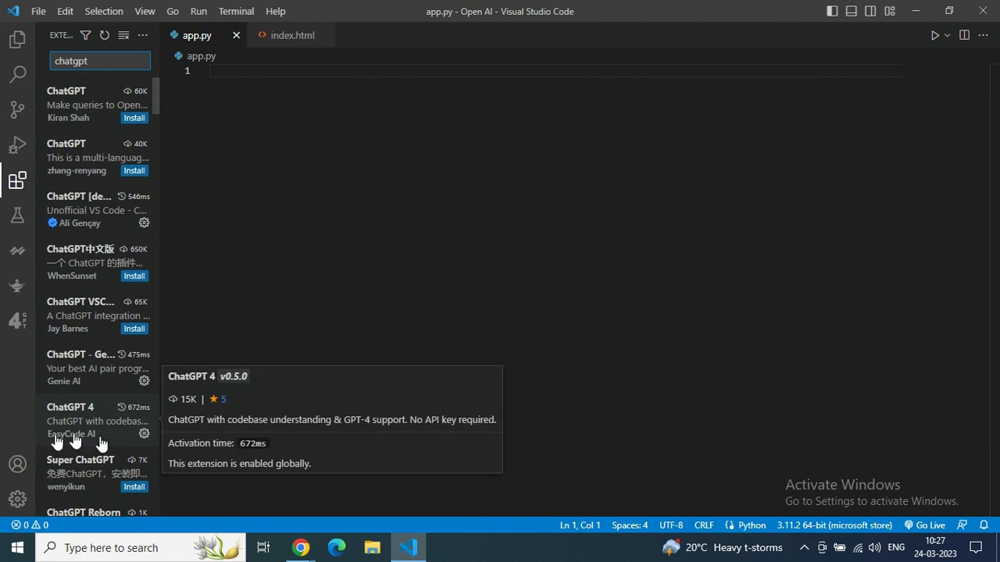
Step: Show the ChatGPT 4 (EasyCode) extension's details page
click(78, 420)
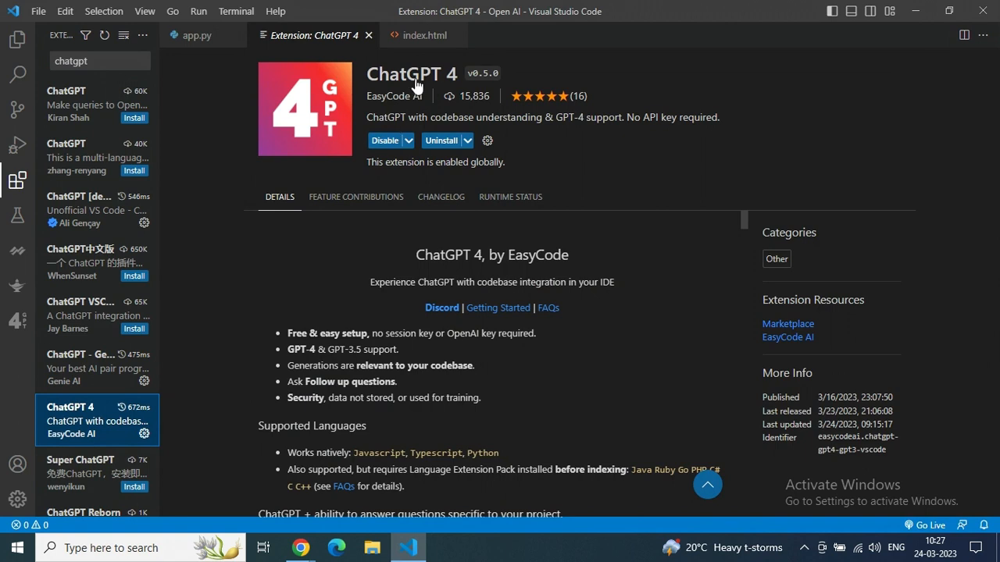
mouse_move(465, 176)
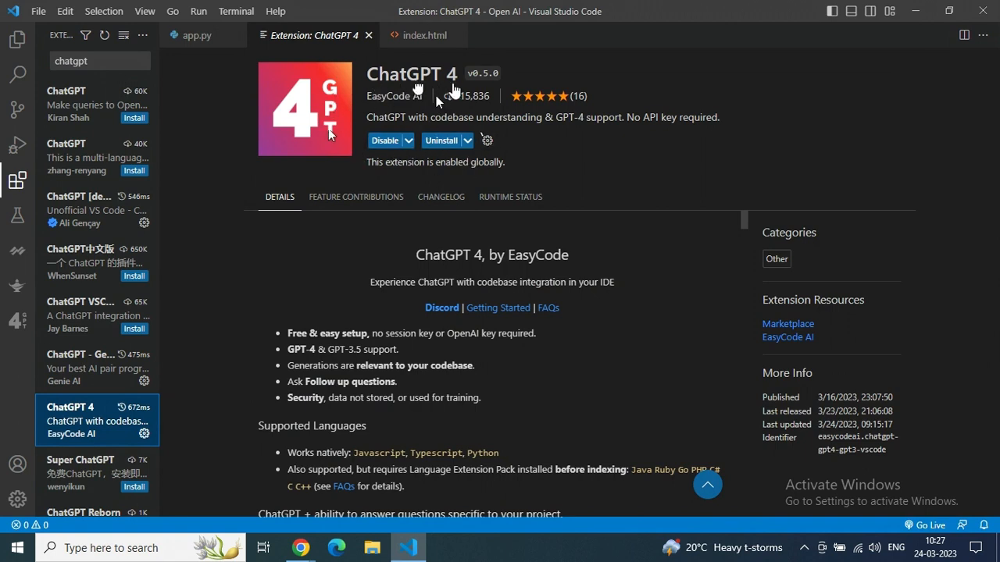
mouse_move(598, 147)
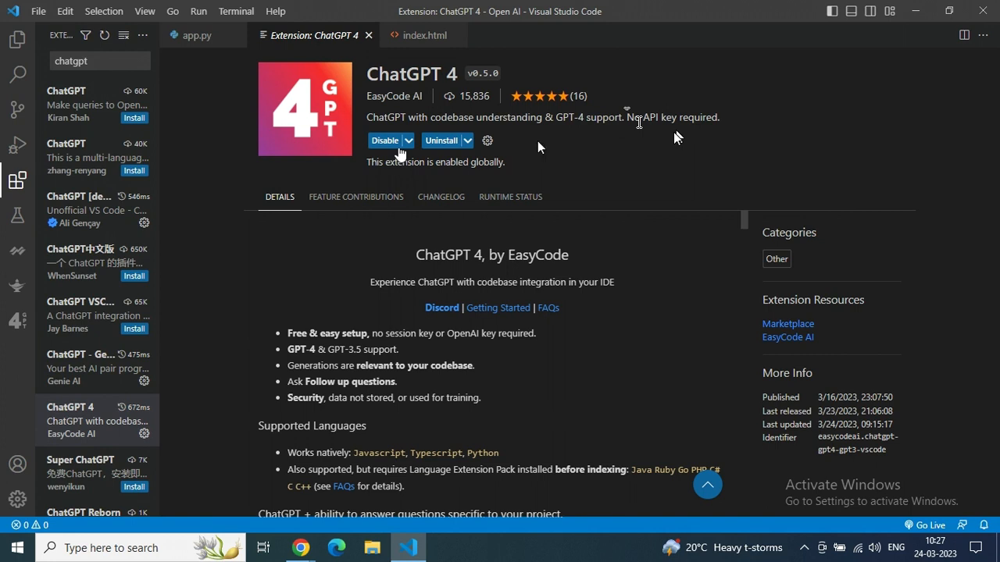
mouse_move(567, 171)
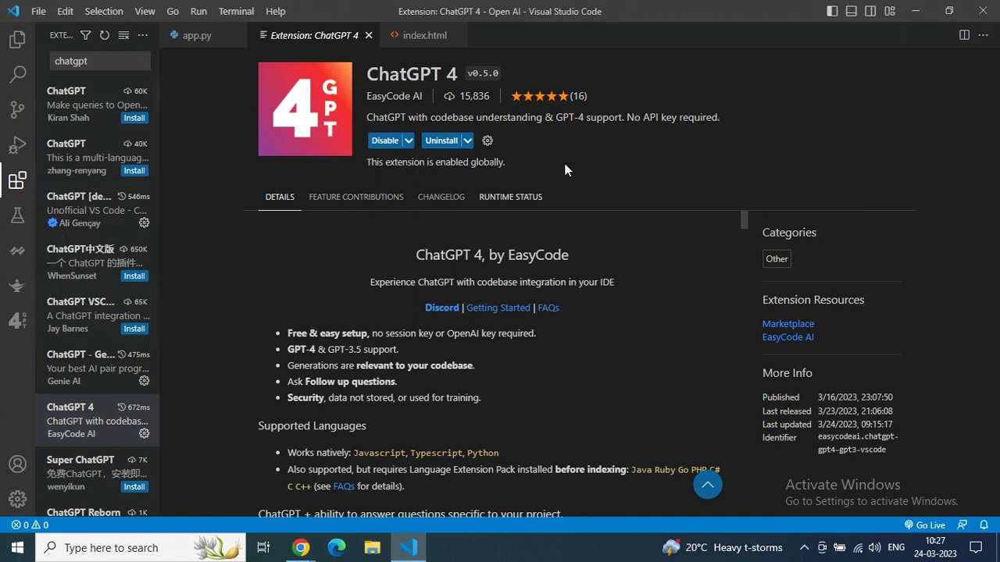
mouse_move(70, 320)
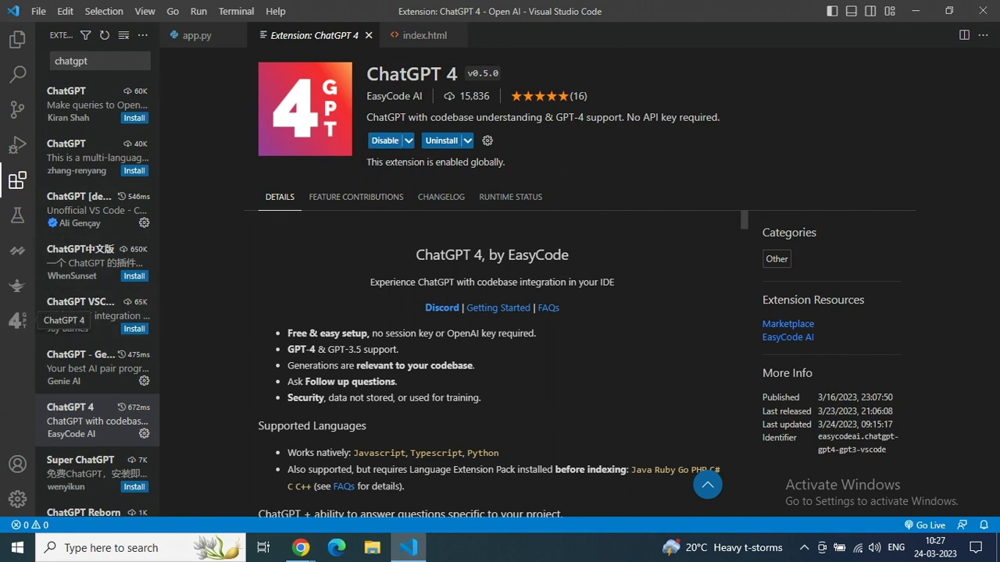
mouse_move(17, 327)
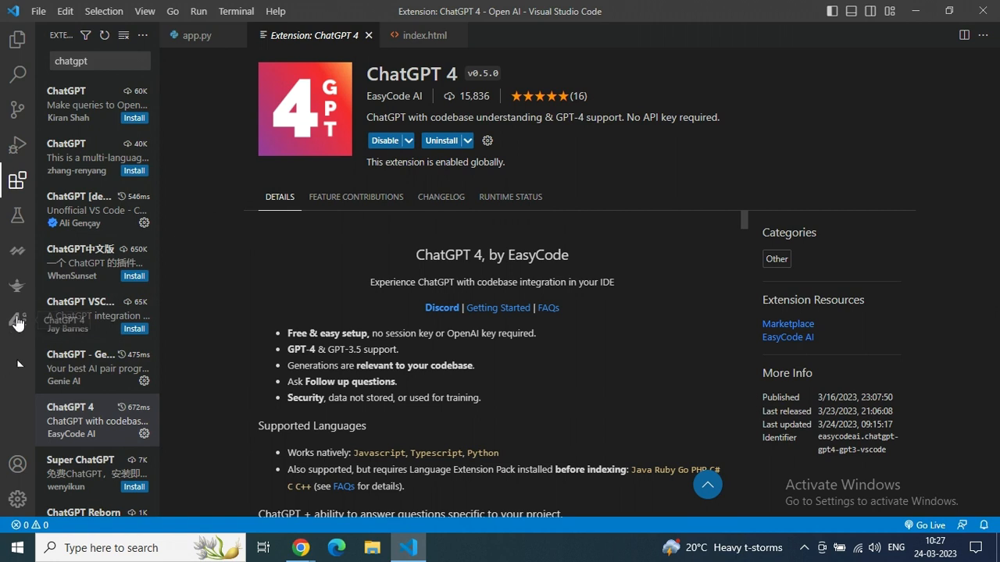
mouse_move(22, 365)
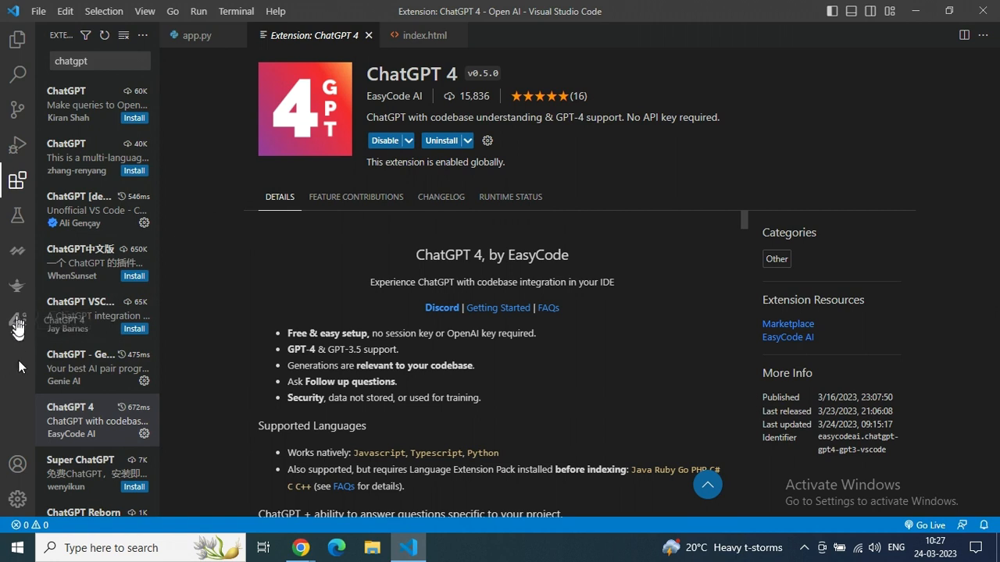
mouse_move(17, 326)
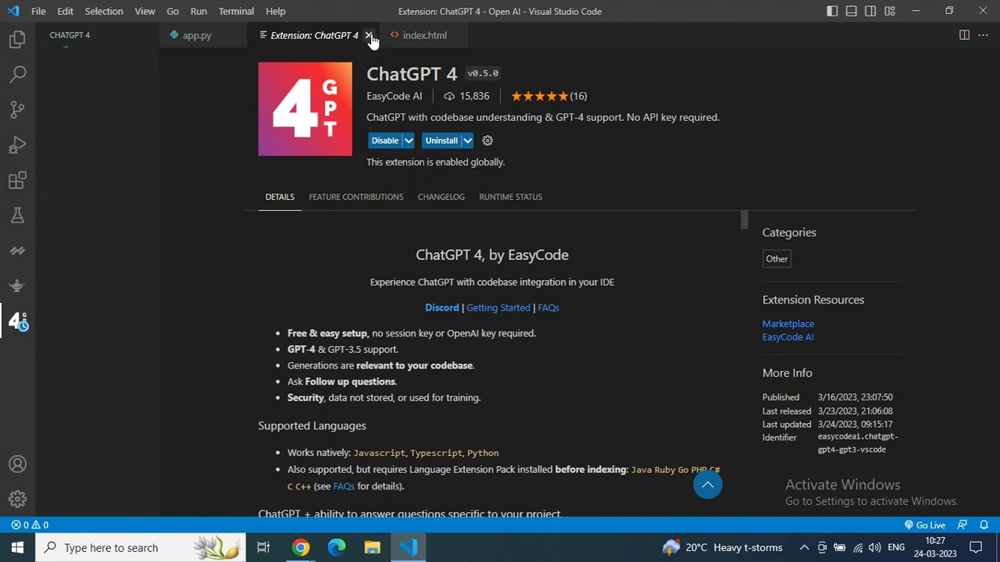
click(369, 34)
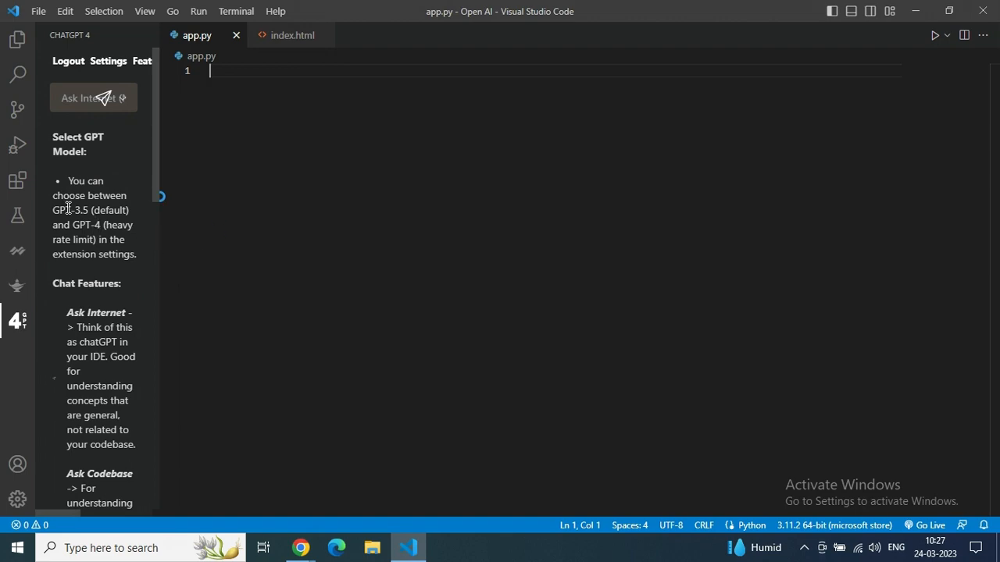
mouse_move(157, 250)
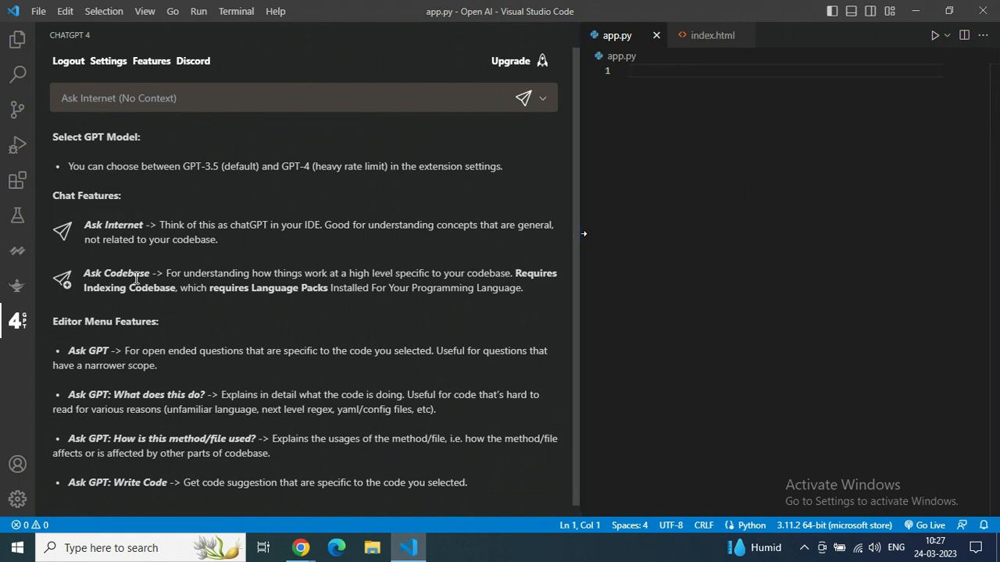
double_click(173, 225)
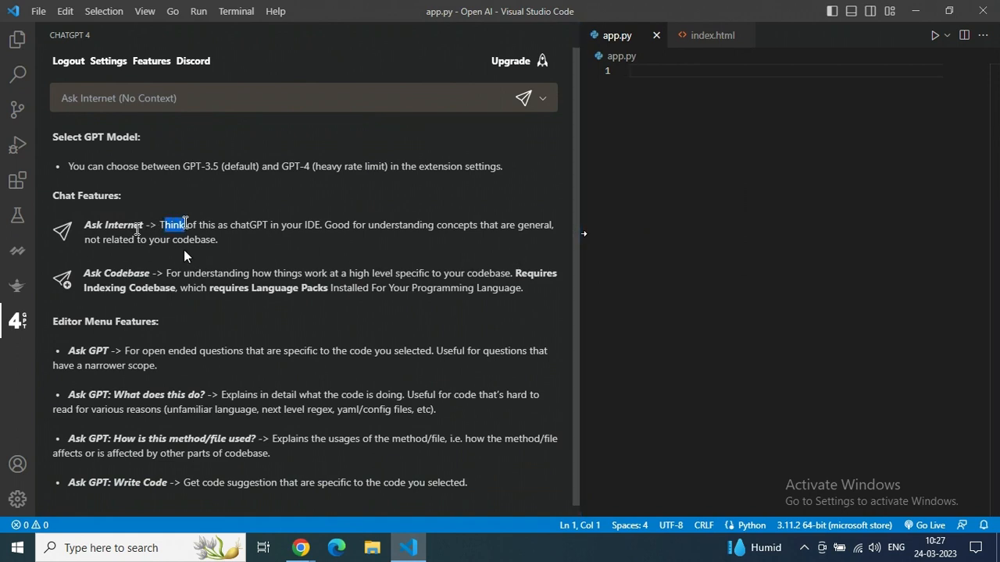
drag(160, 225, 351, 225)
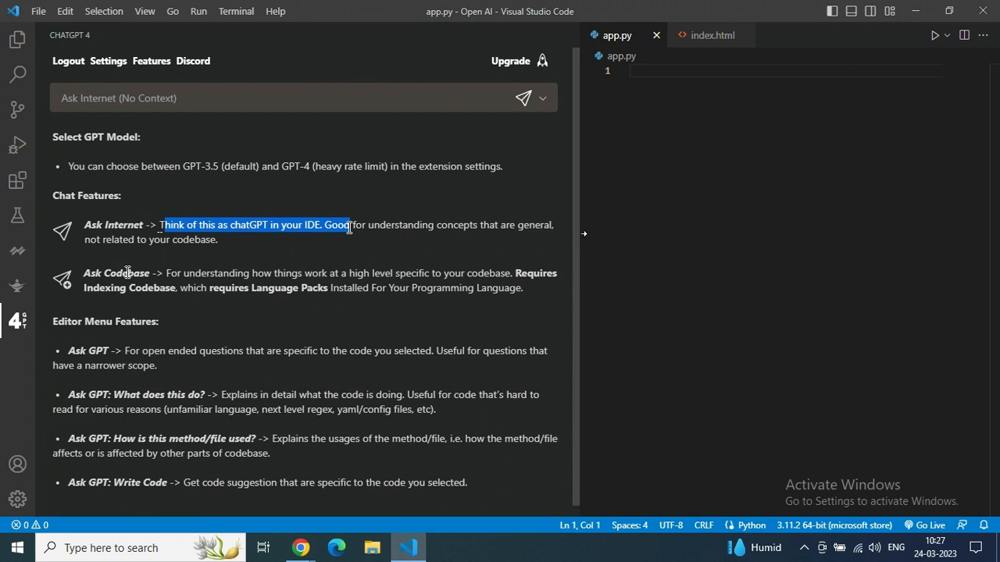
drag(350, 225, 425, 225)
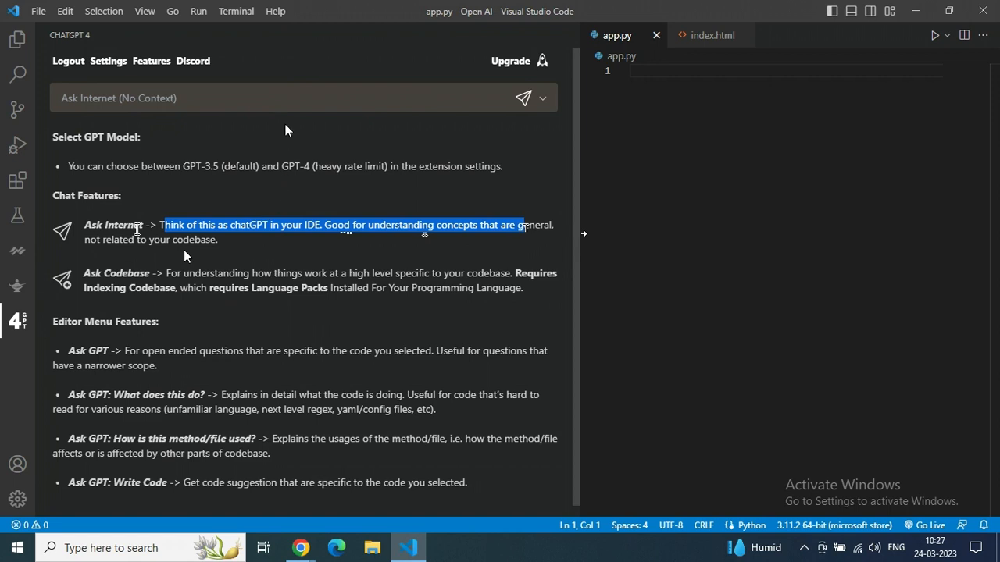
click(186, 256)
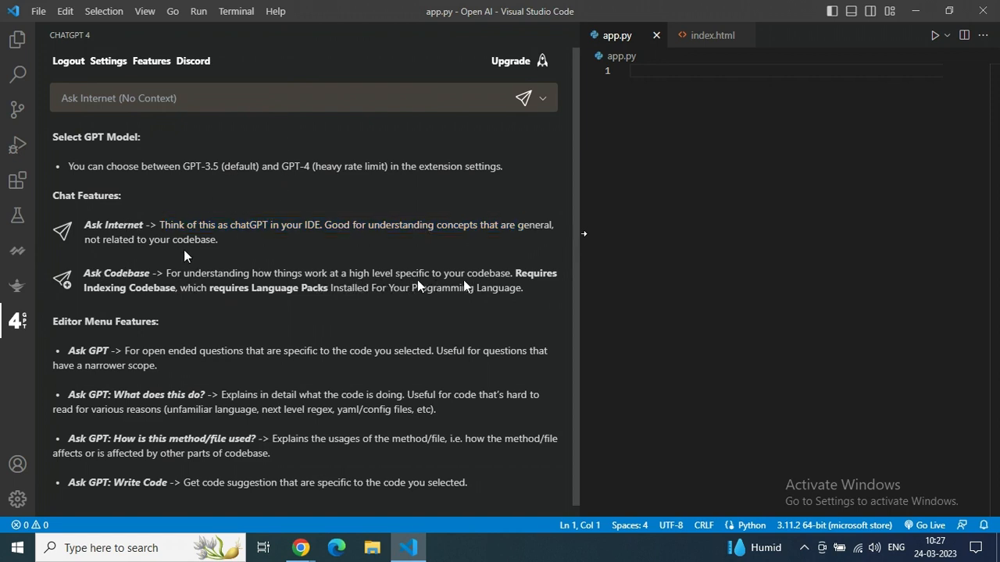
drag(84, 272, 303, 272)
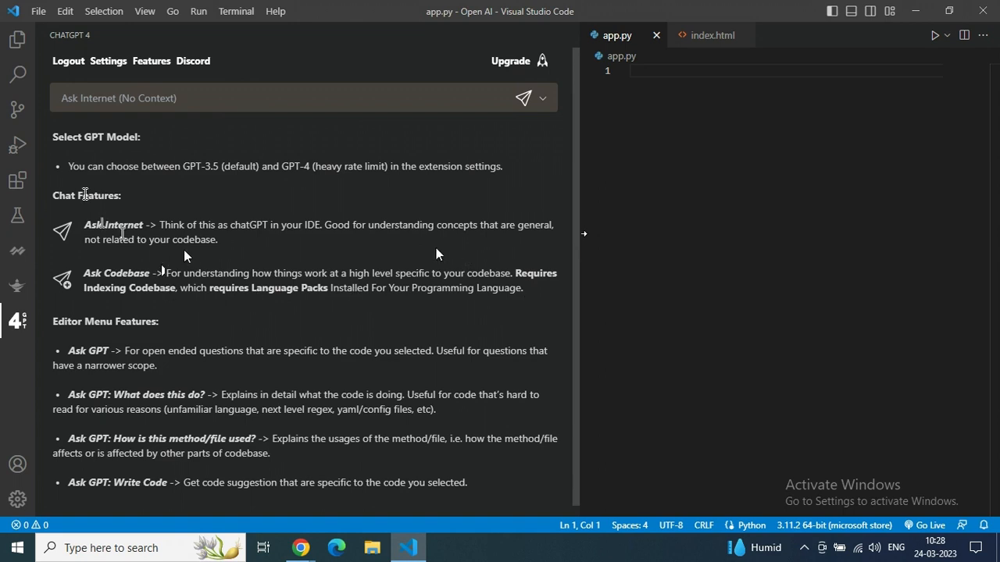
mouse_move(70, 340)
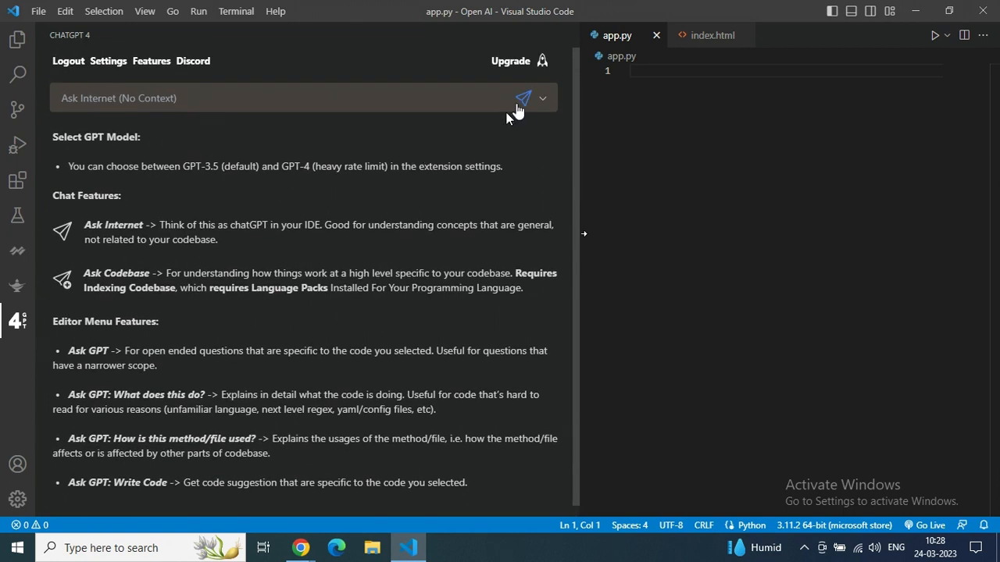
mouse_move(523, 106)
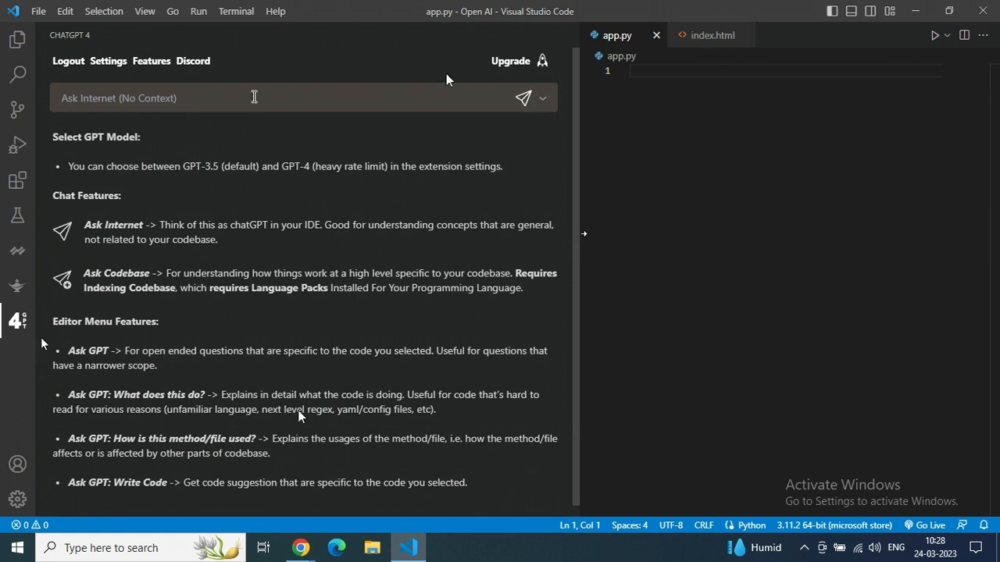
Step: Send ChatGPT the prompt 'build a stopwatch using gui form using python'
click(253, 97)
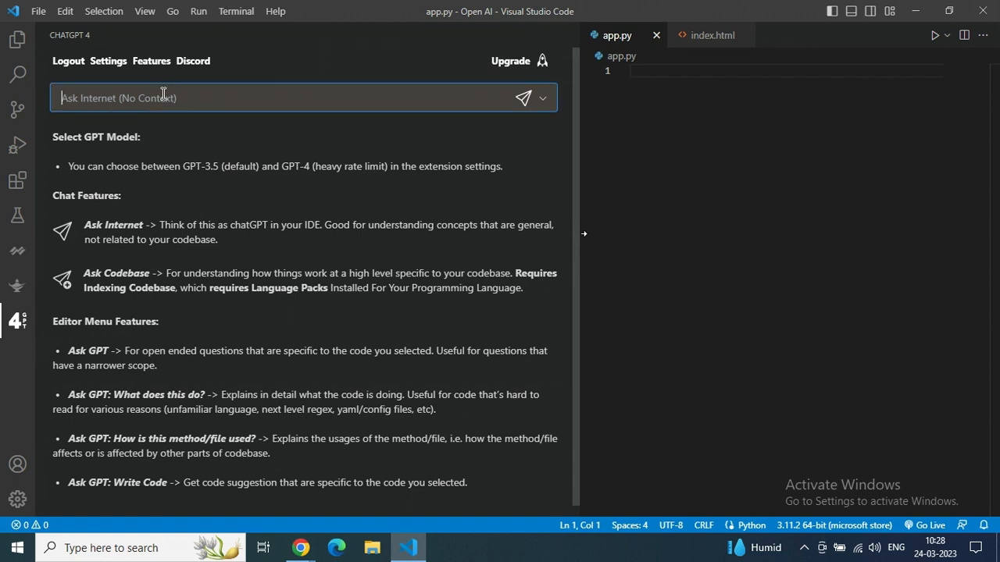
mouse_move(153, 102)
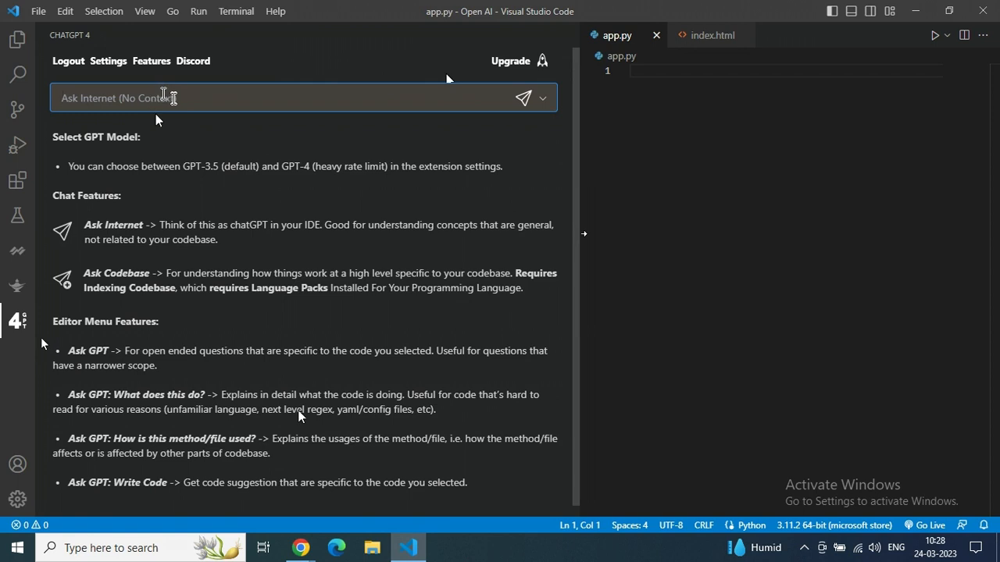
text(build a)
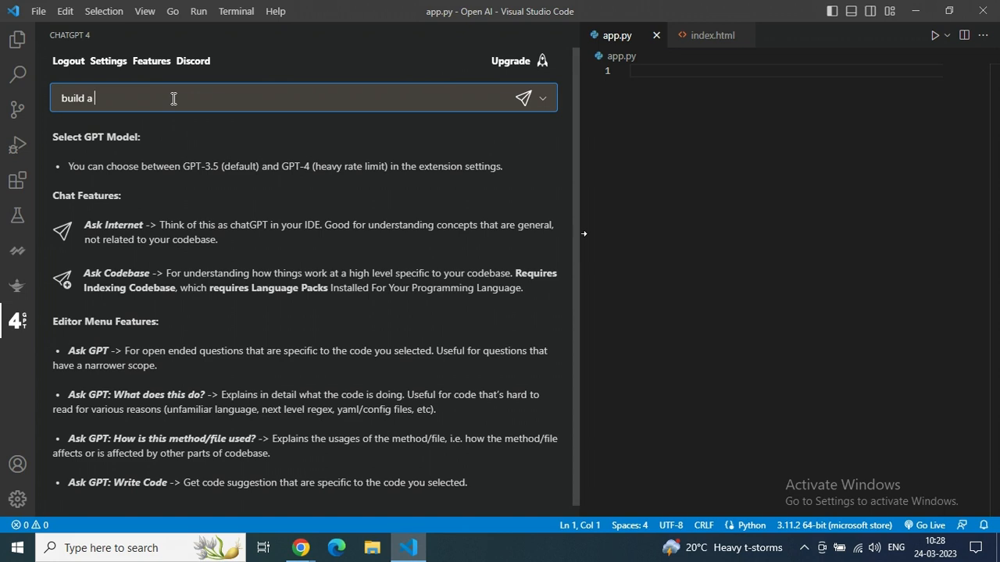
text(stopwatch using gui)
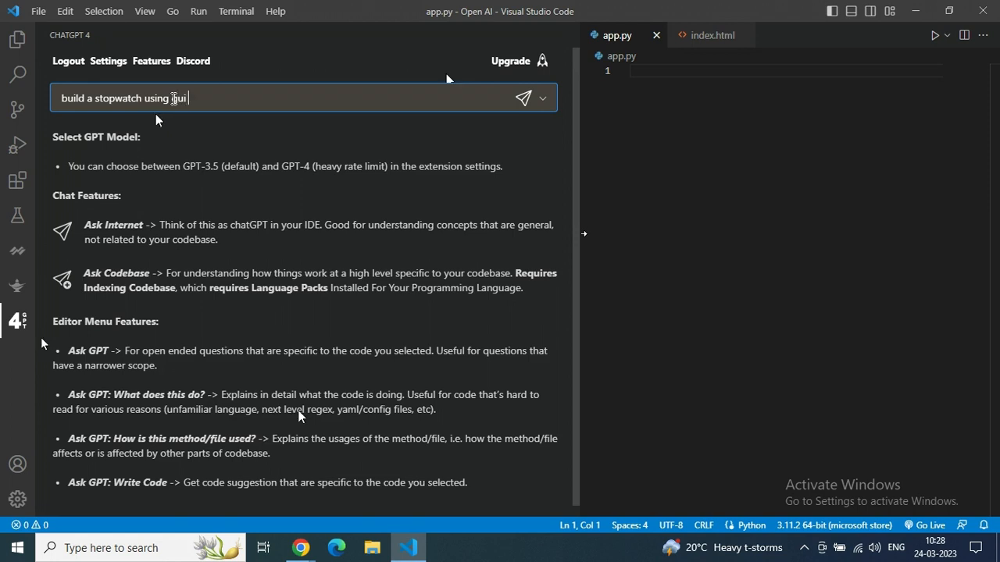
text(form)
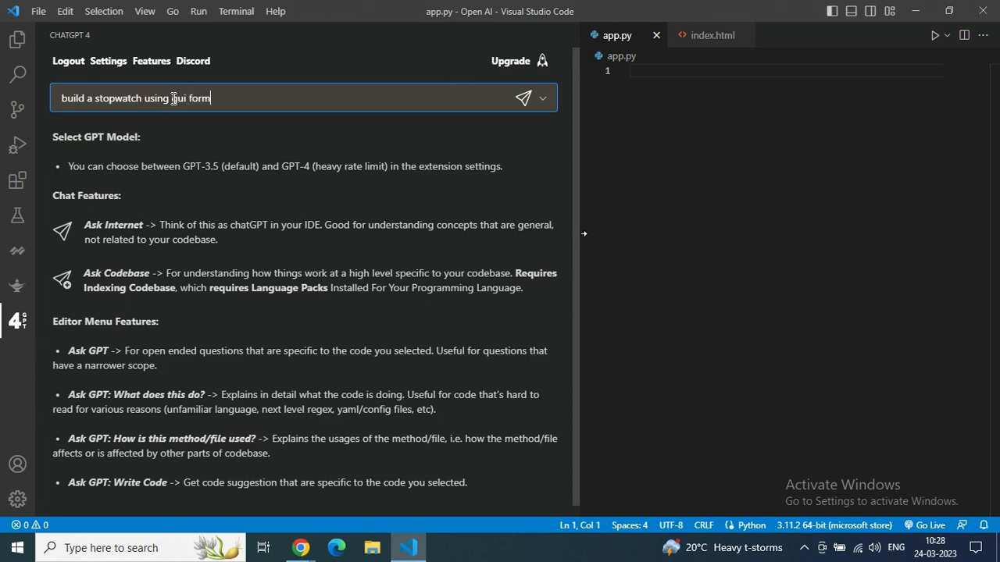
text(using)
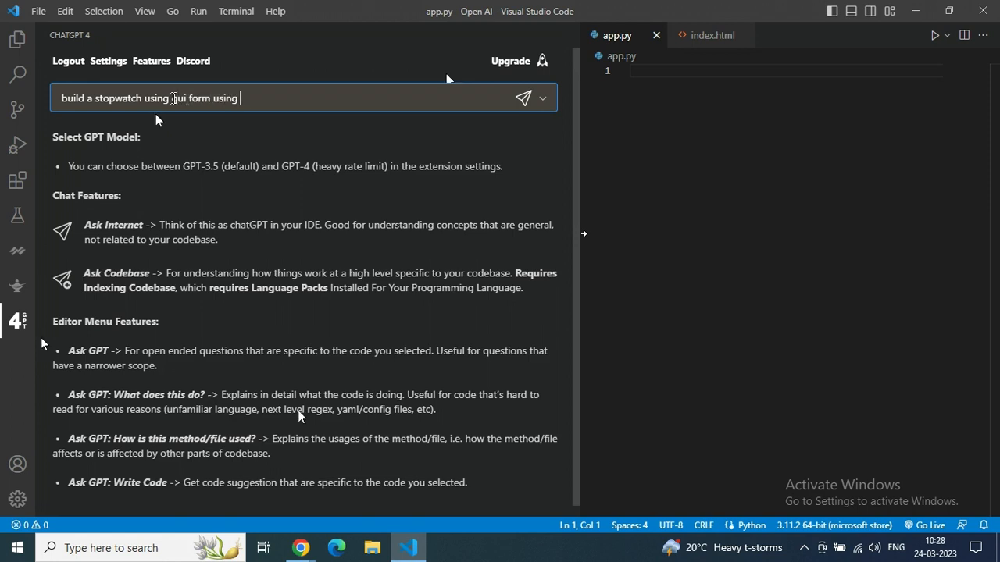
text(python)
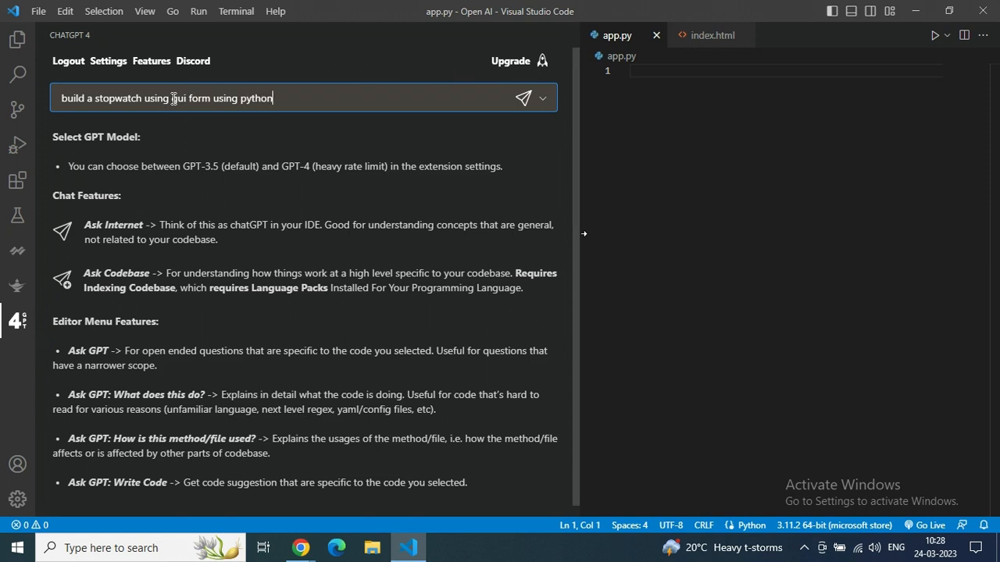
mouse_move(299, 419)
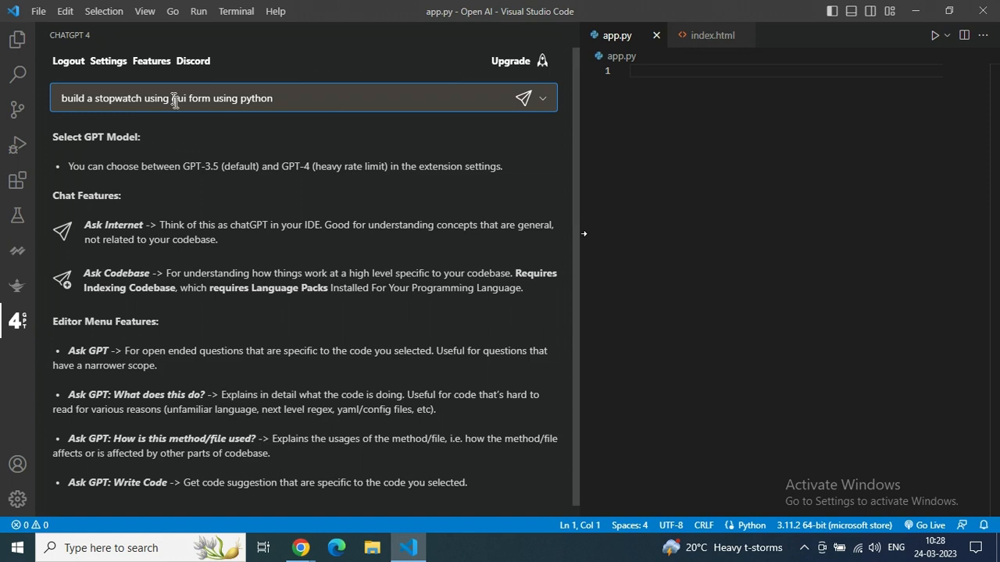
click(525, 97)
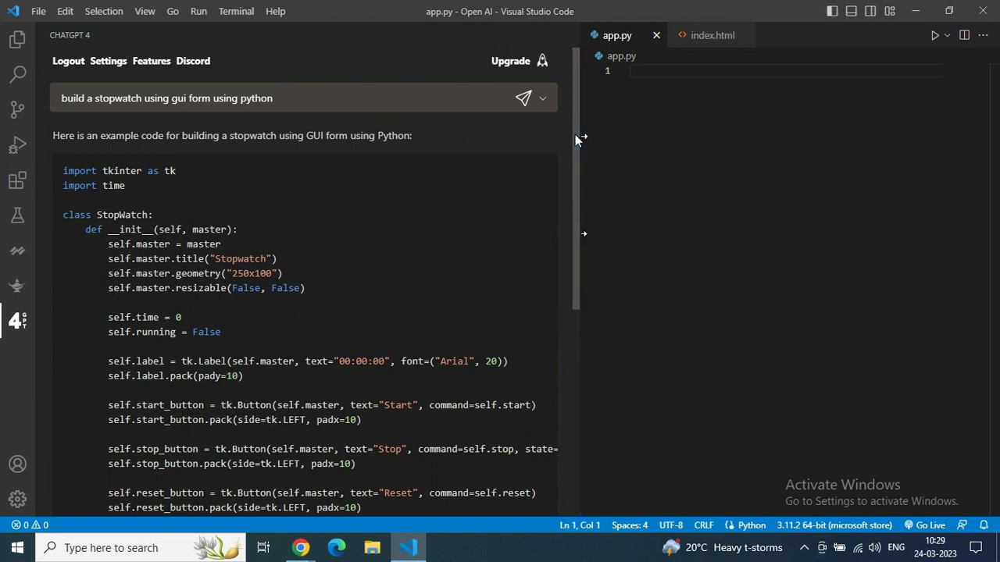
Step: Scroll through ChatGPT's Tkinter stopwatch code and its explanation of the methods
scroll(down, 3)
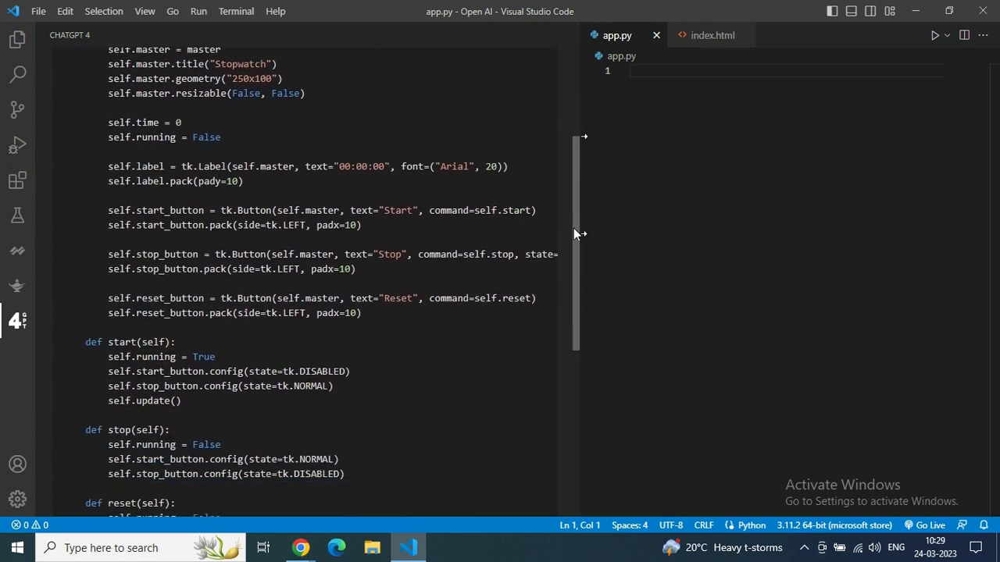
scroll(down, 3)
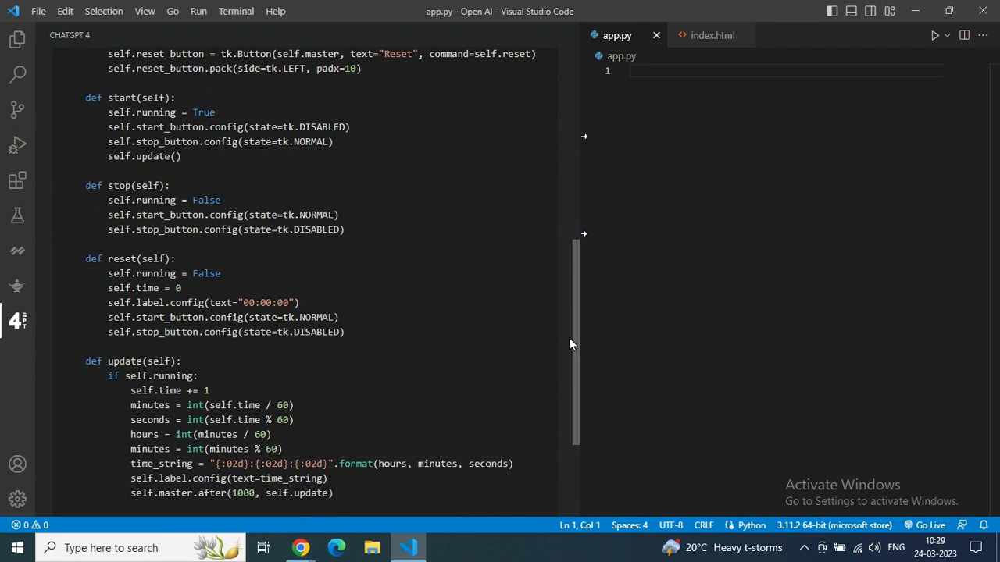
scroll(down, 3)
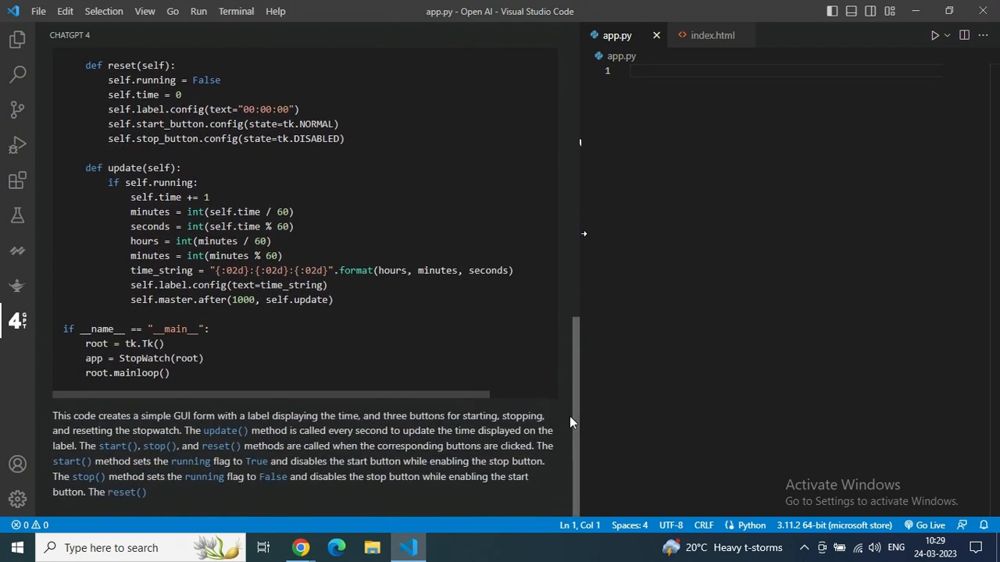
scroll(down, 3)
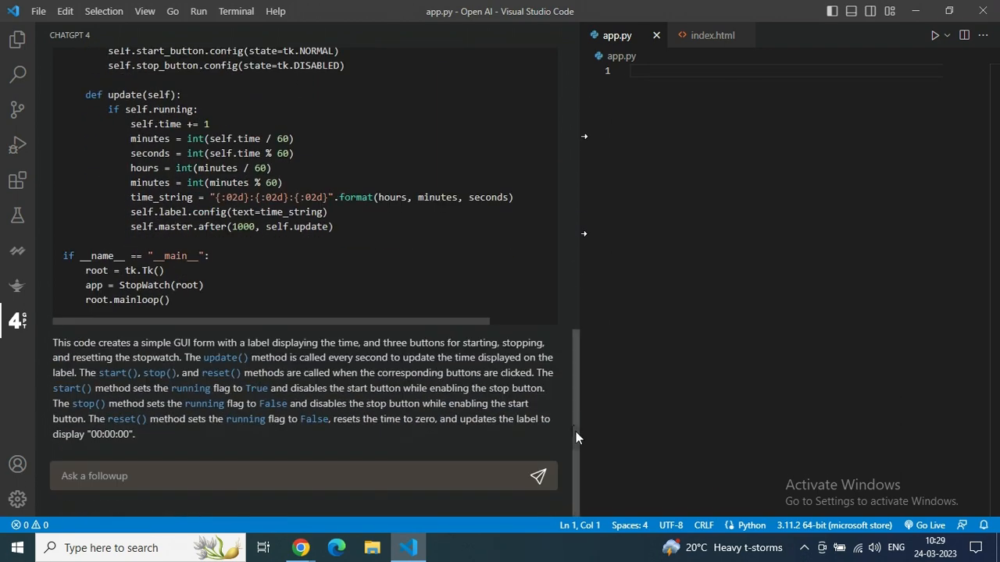
mouse_move(569, 456)
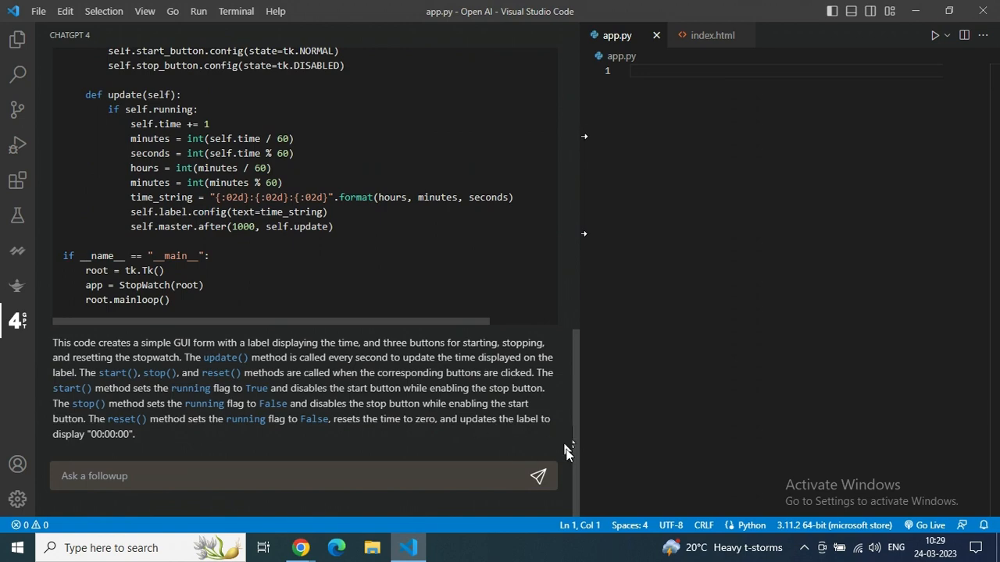
mouse_move(587, 497)
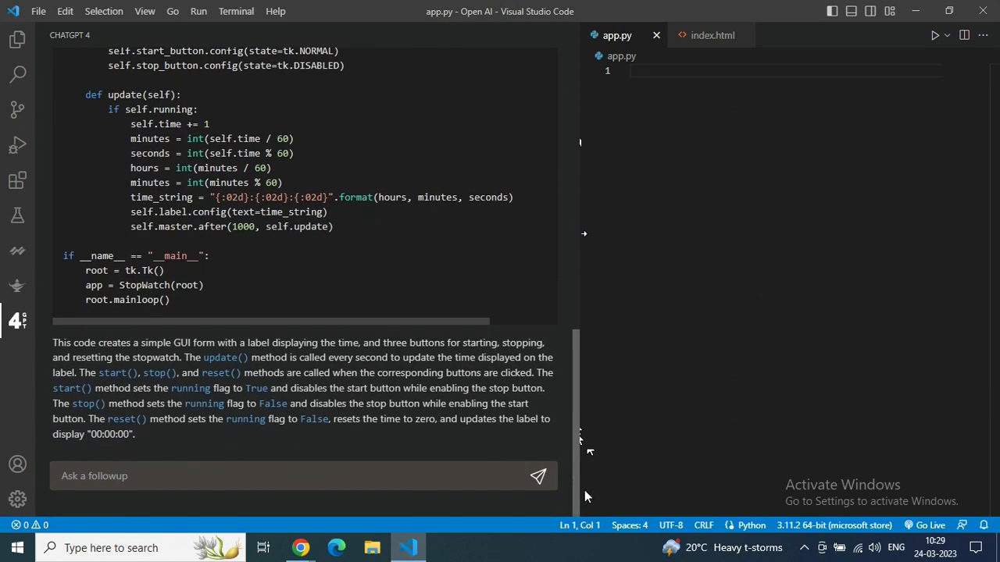
scroll(up, 3)
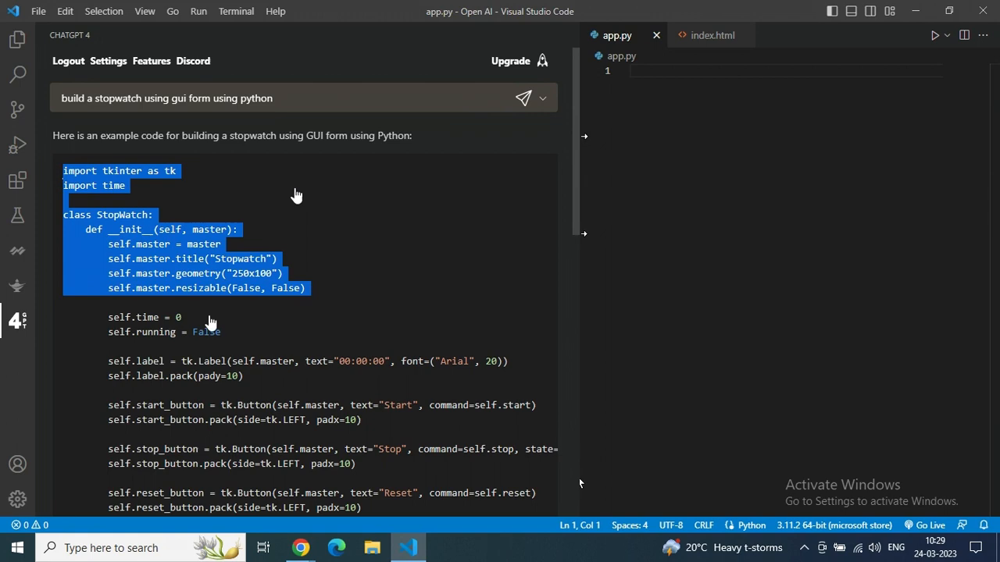
Step: Copy the generated Tkinter stopwatch code from the ChatGPT panel to the clipboard
scroll(down, 3)
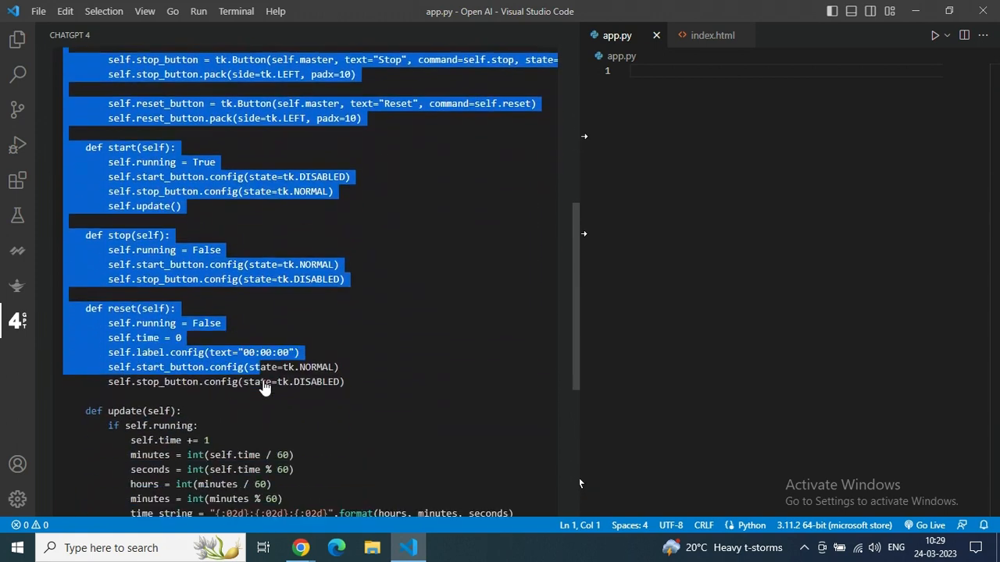
scroll(down, 3)
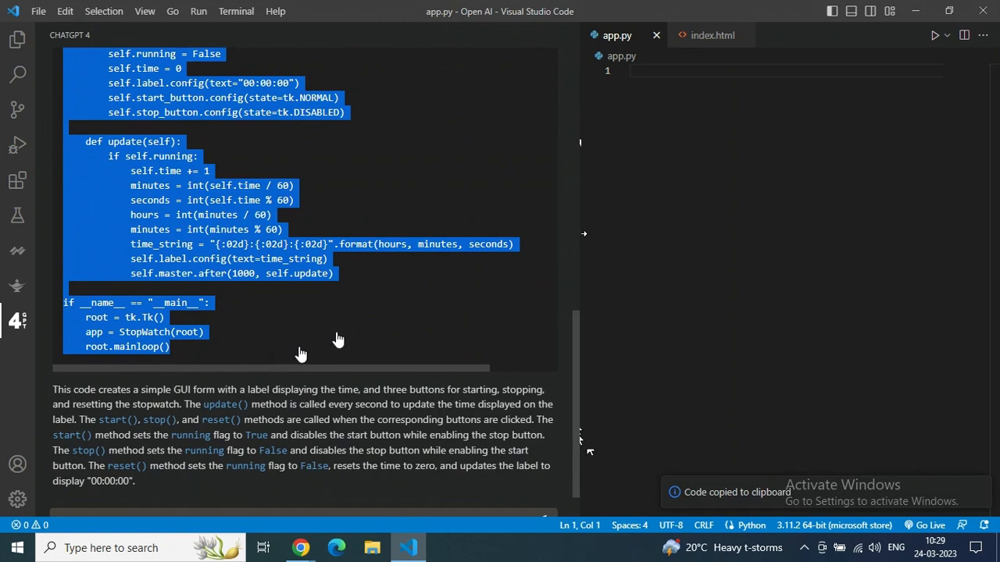
click(643, 71)
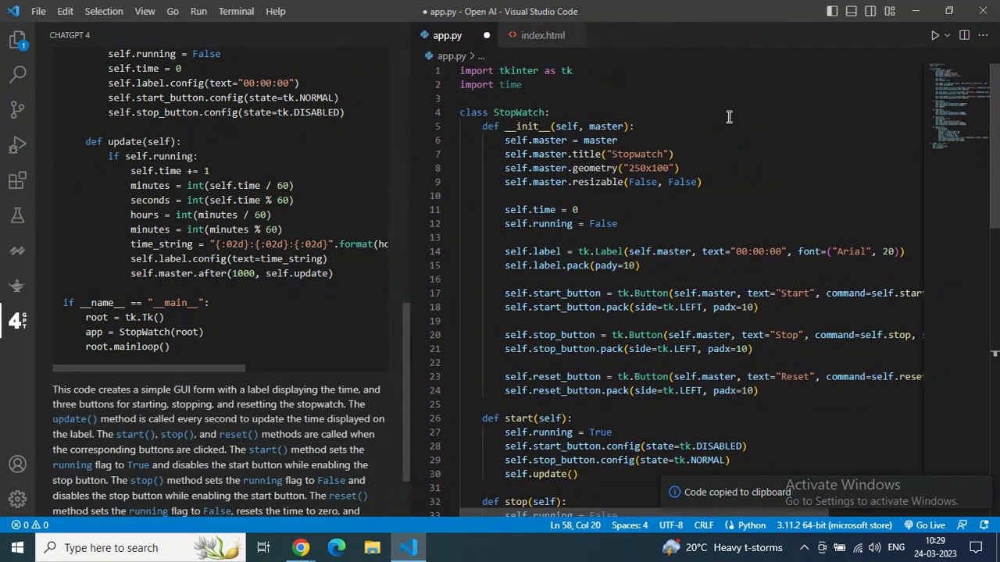
Step: Scroll through the pasted Tkinter stopwatch code in app.py
scroll(down, 3)
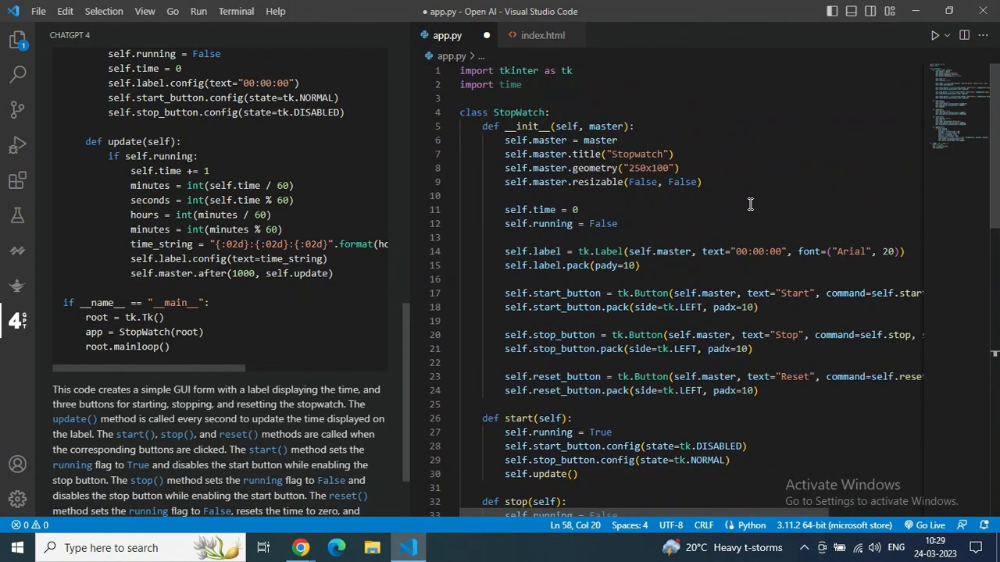
Step: Bring up the app.py editor context menu to run the Python file in a terminal
right_click(750, 203)
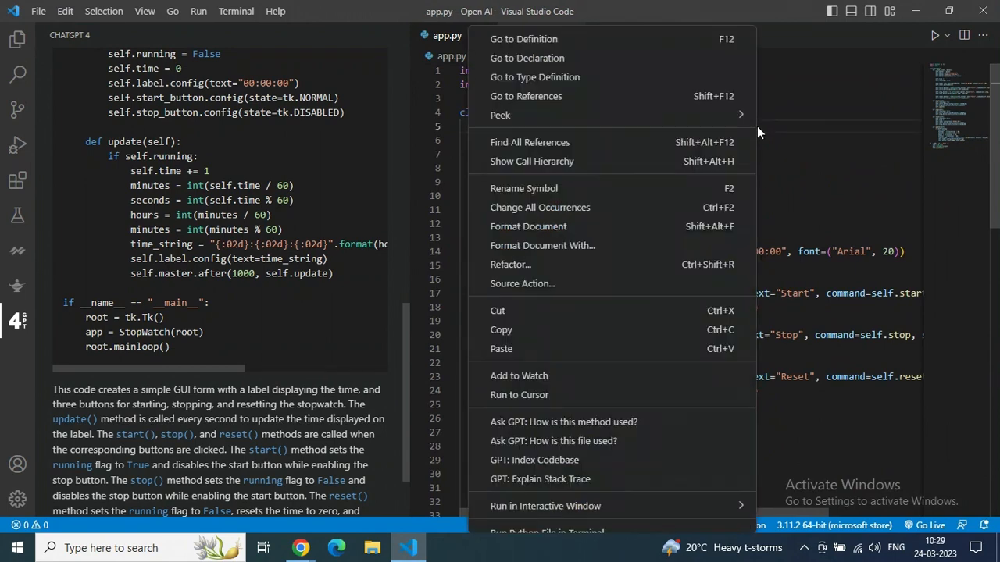
mouse_move(569, 441)
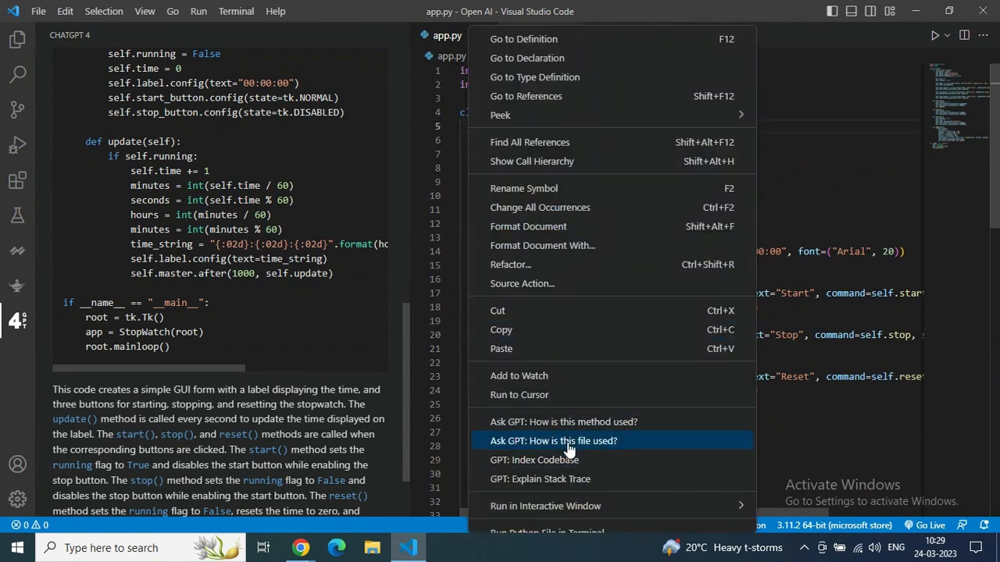
mouse_move(579, 450)
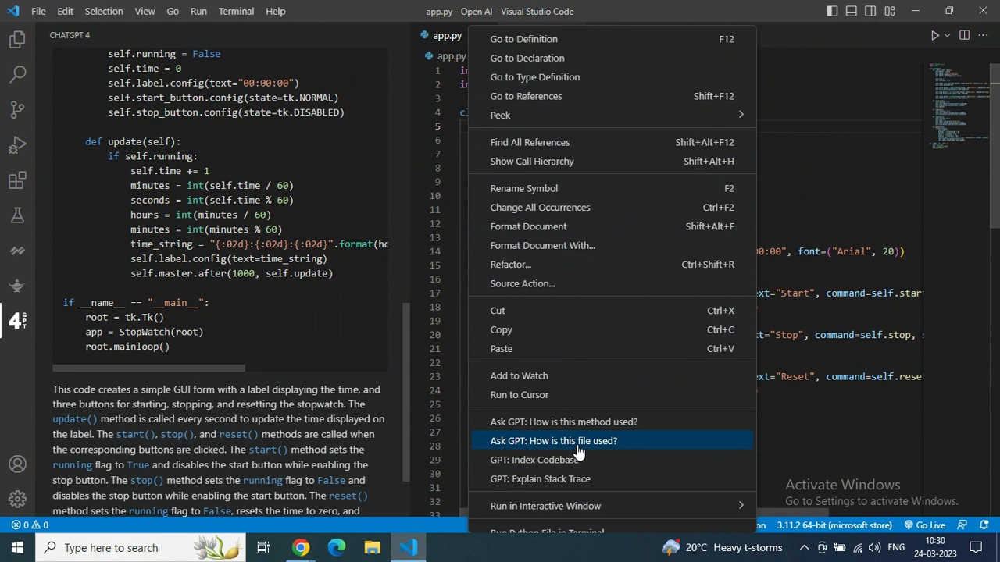
mouse_move(548, 422)
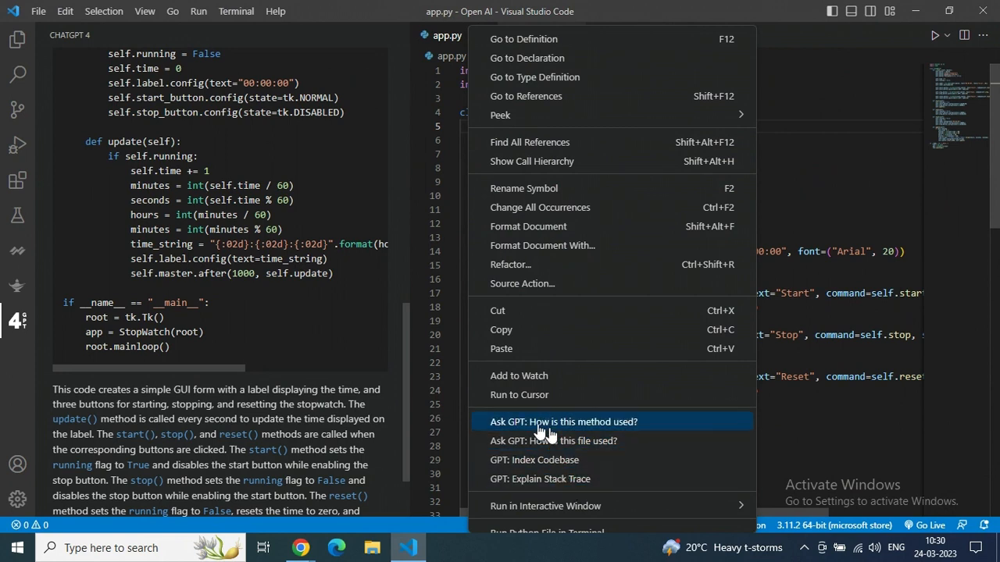
mouse_move(561, 447)
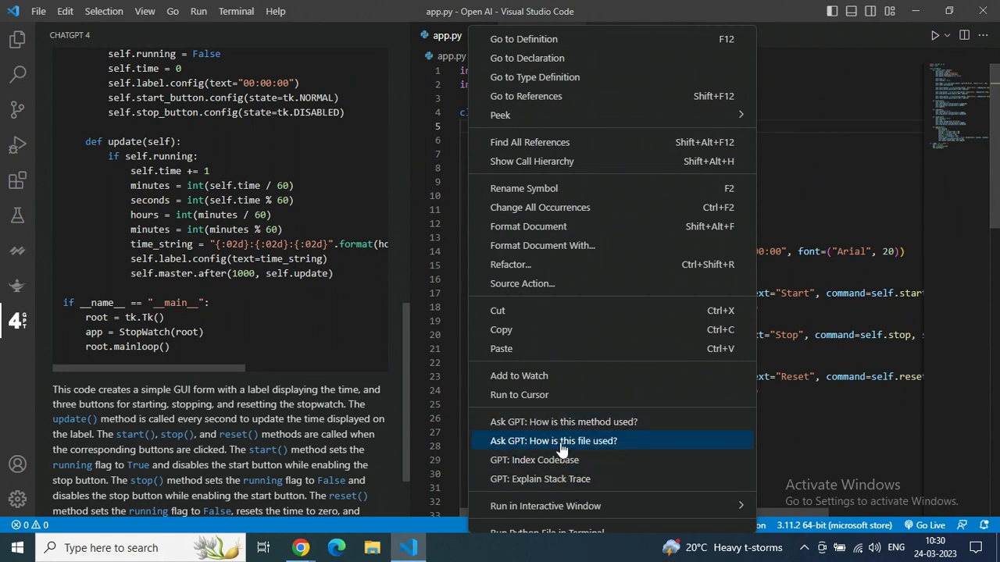
mouse_move(546, 459)
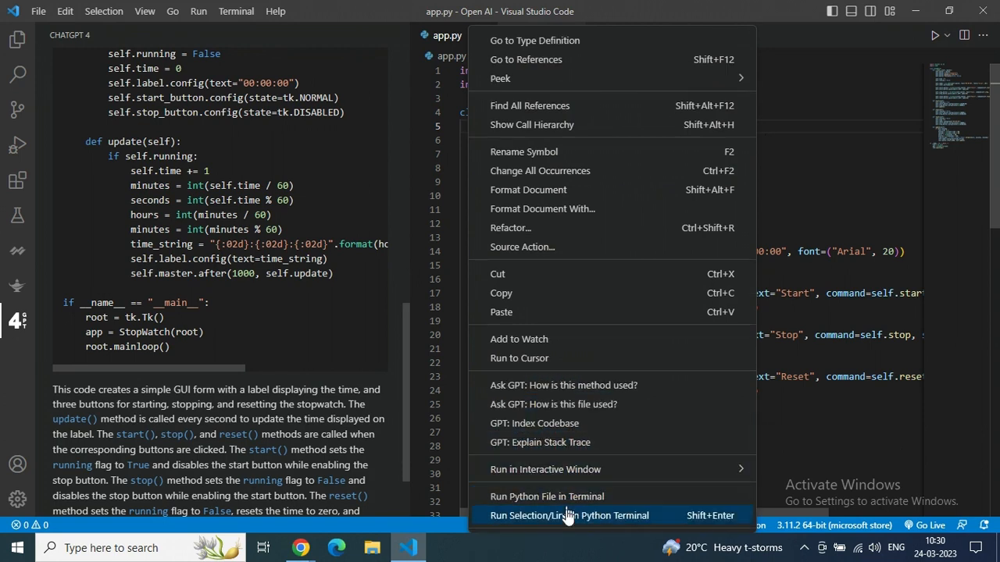
mouse_move(575, 414)
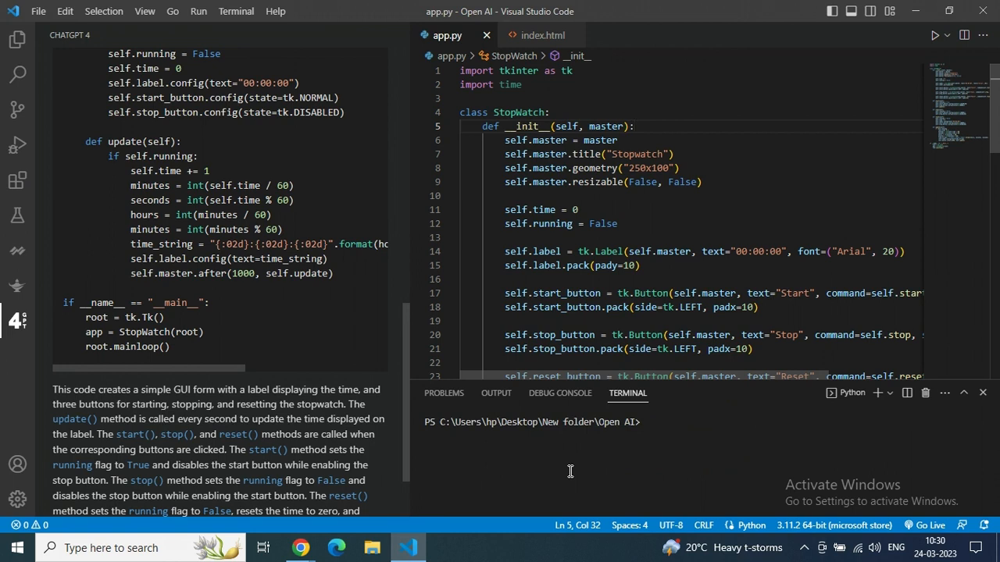
Step: Run app.py to show the Stopwatch window and start the timer counting up
click(937, 34)
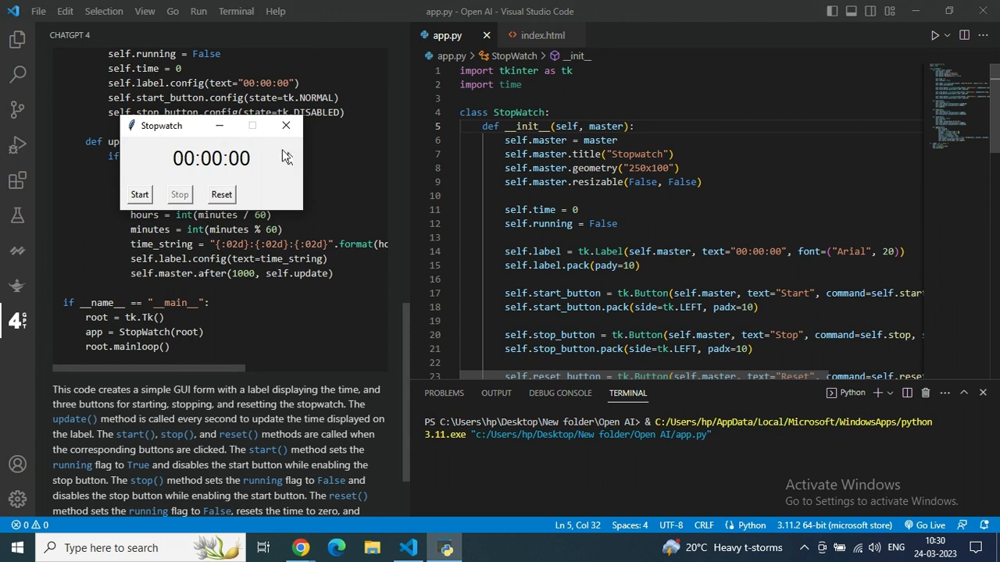
mouse_move(156, 175)
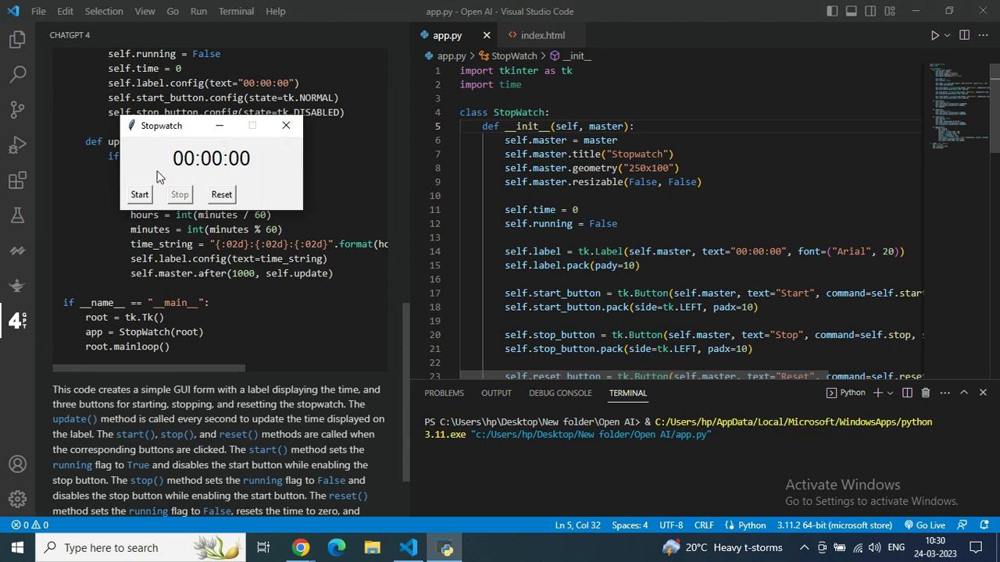
mouse_move(205, 128)
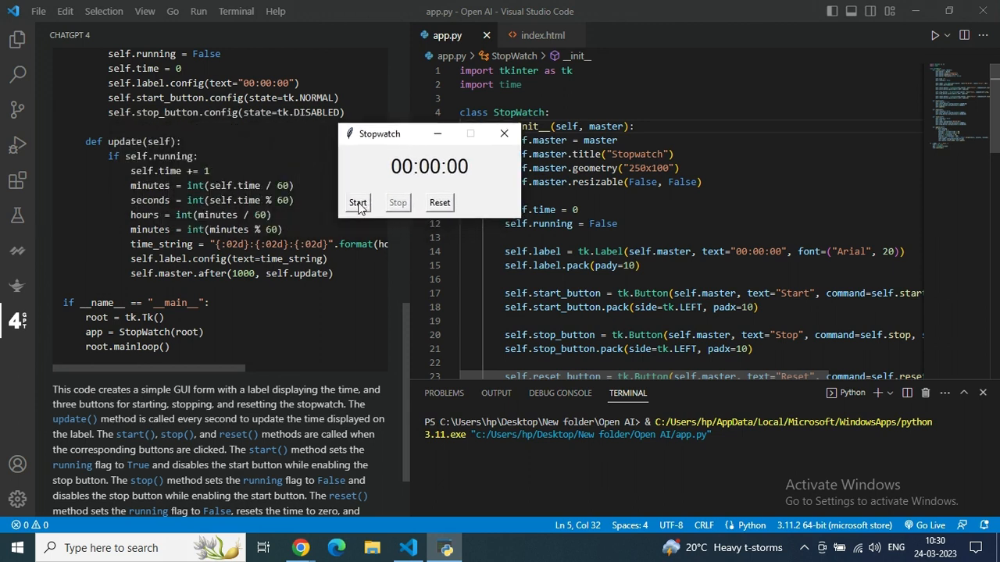
click(358, 203)
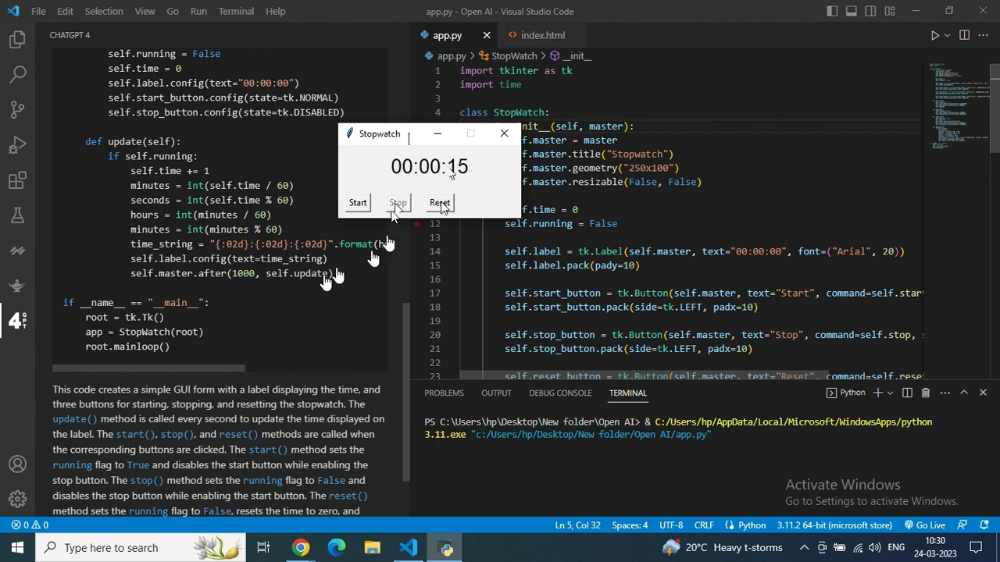
Step: Reset the stopwatch to 00:00:00 and close the Stopwatch window
click(439, 203)
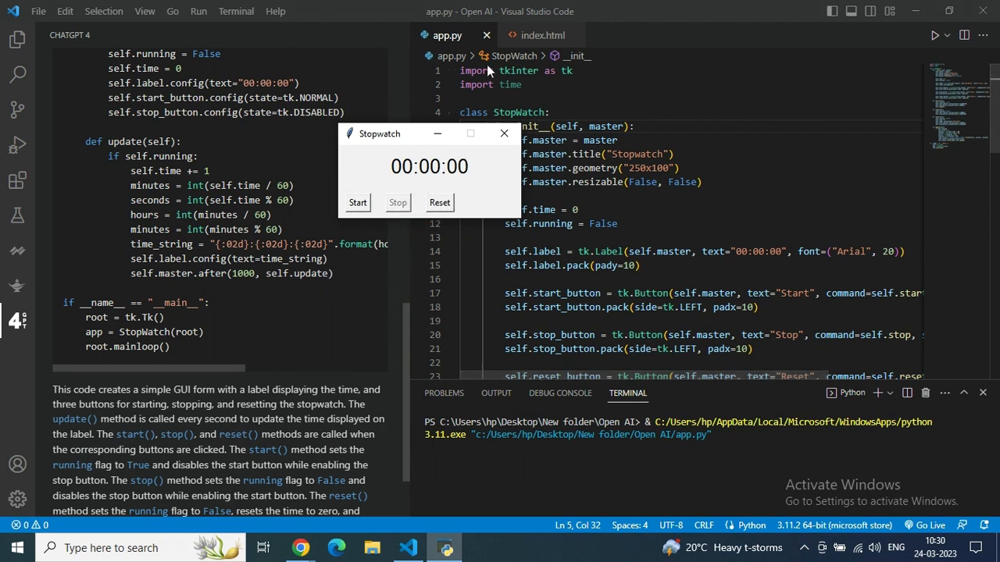
mouse_move(222, 285)
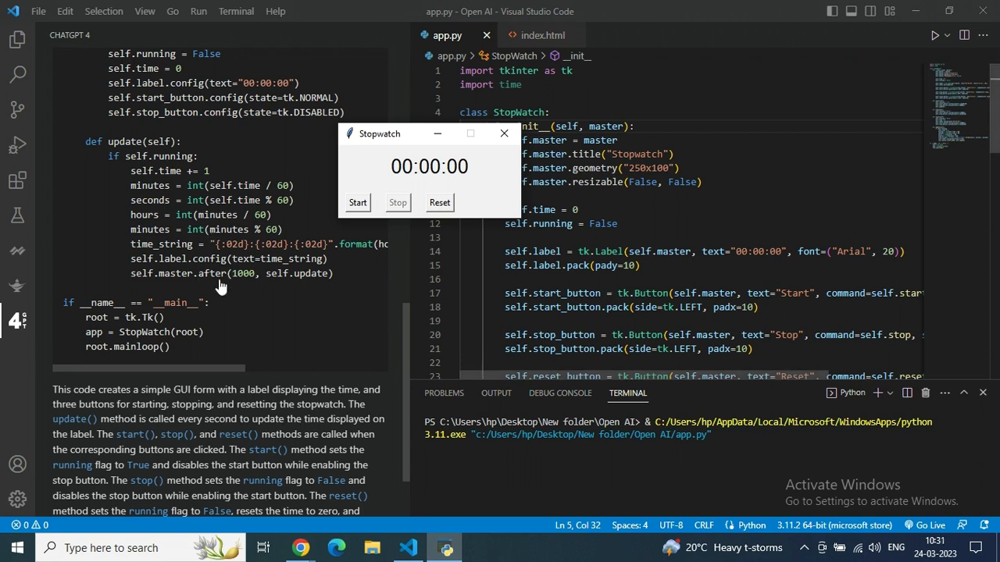
mouse_move(438, 141)
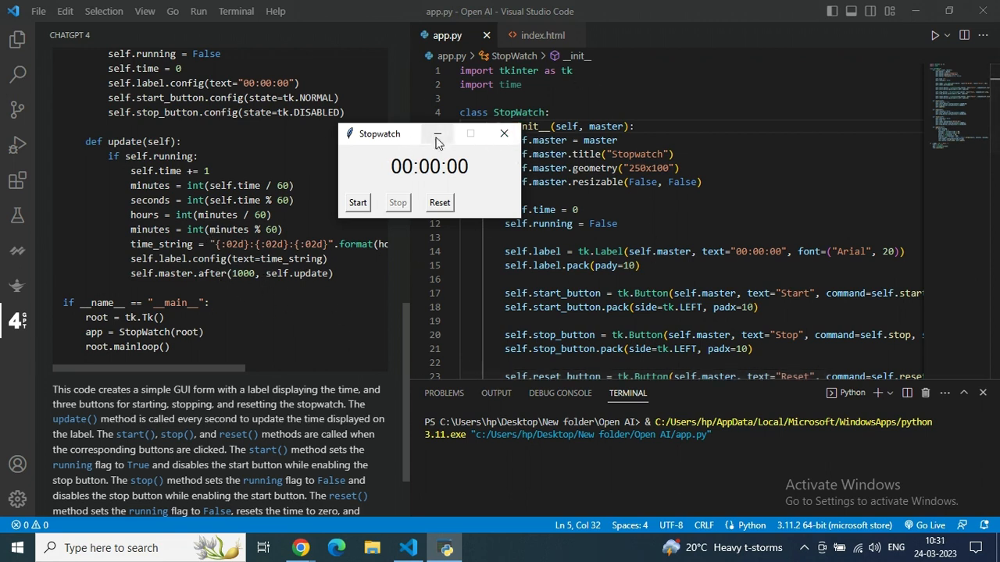
mouse_move(480, 194)
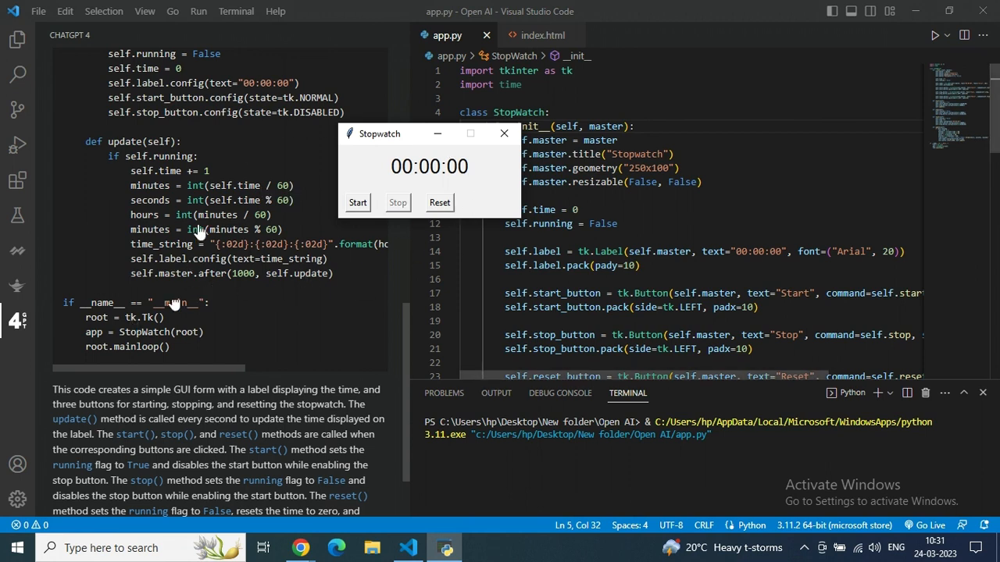
mouse_move(325, 143)
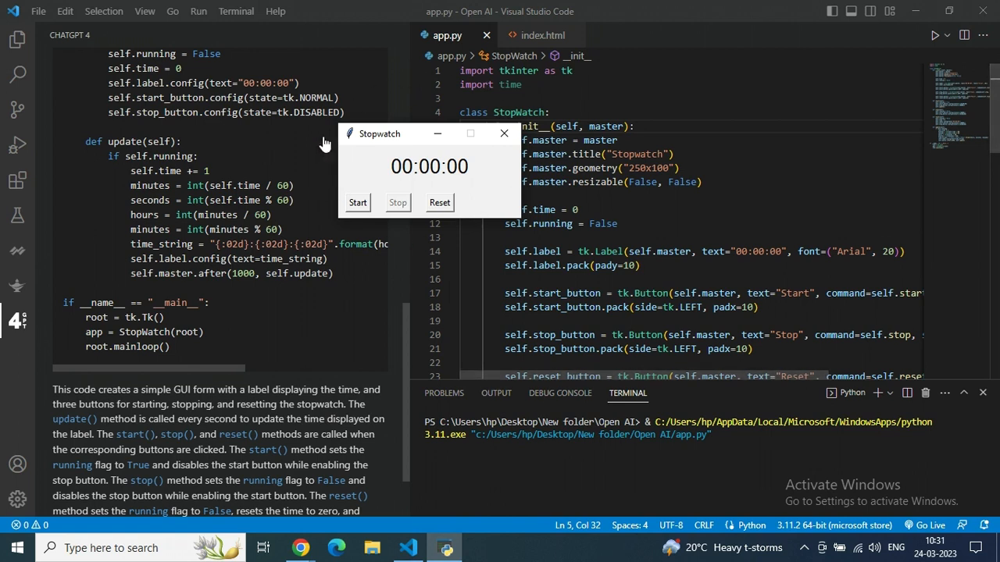
mouse_move(357, 203)
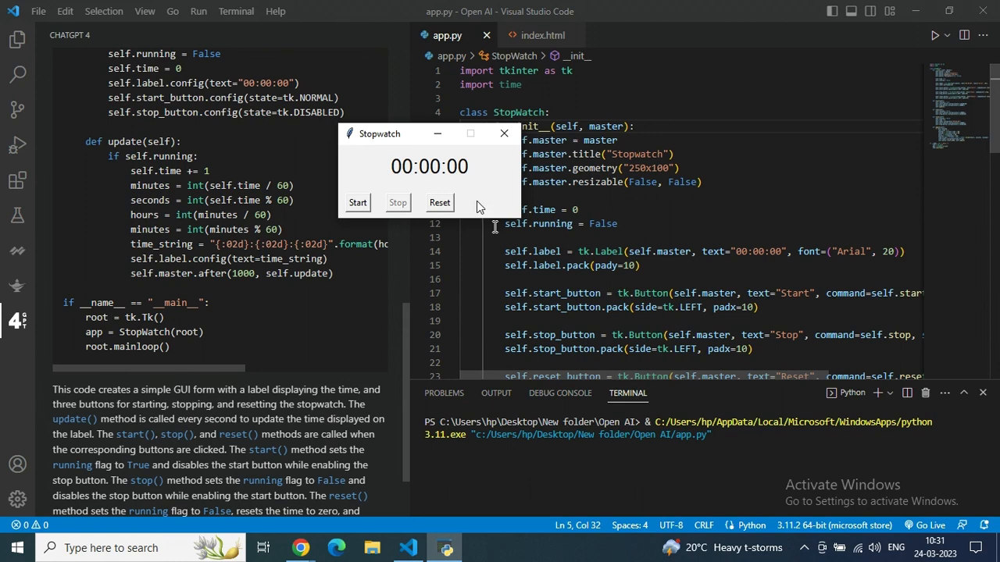
click(503, 133)
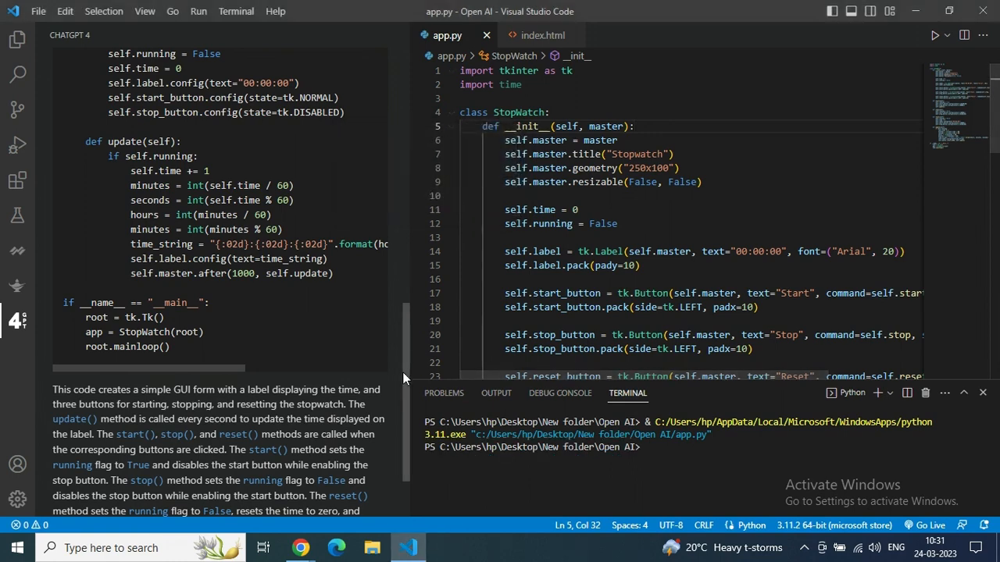